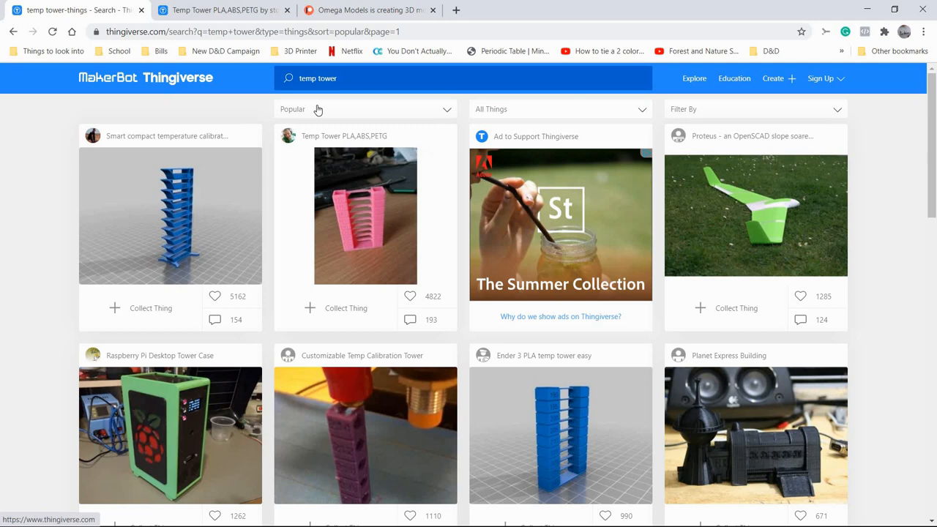
{"action": "mouse_move", "coordinate": [234, 113]}
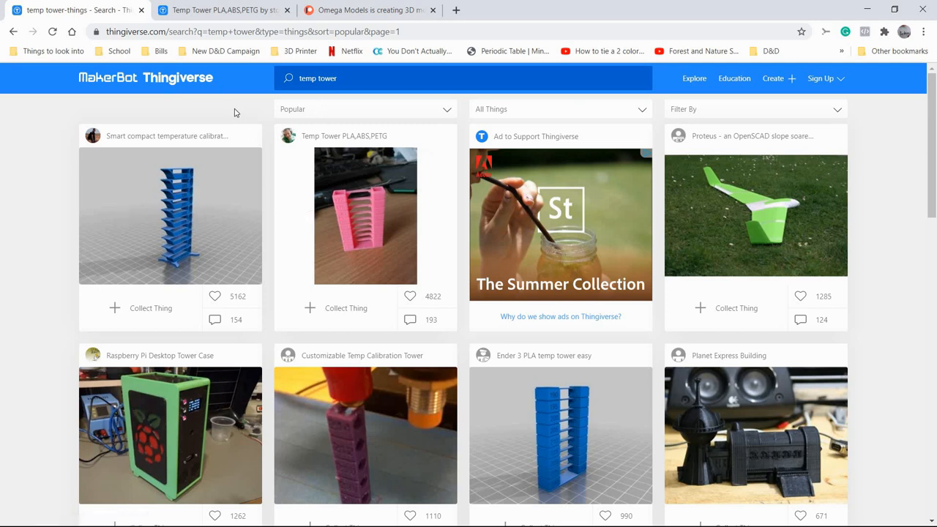
{"action": "mouse_move", "coordinate": [368, 206]}
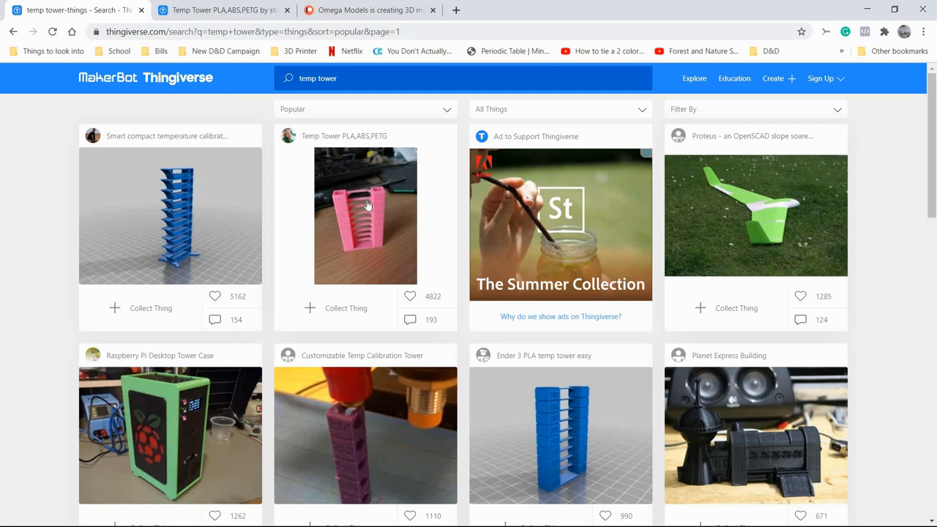
{"action": "mouse_move", "coordinate": [352, 231]}
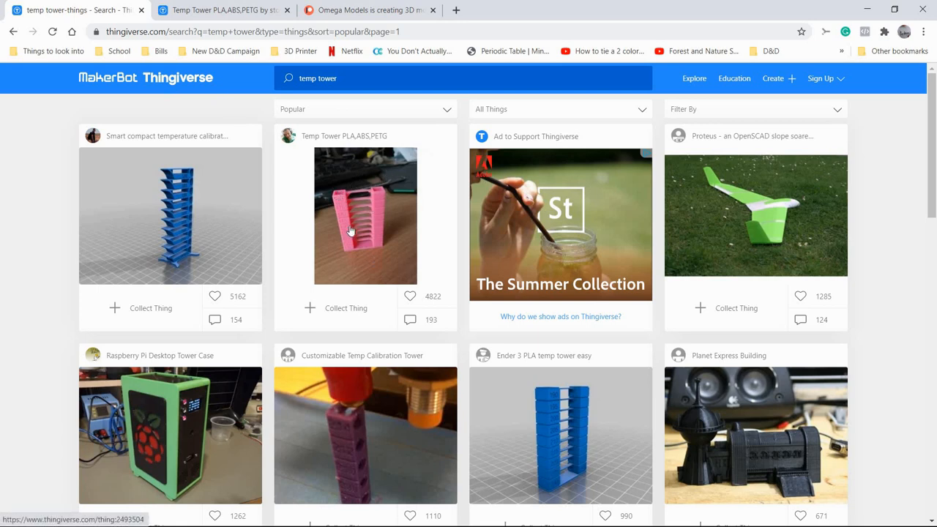
{"action": "mouse_move", "coordinate": [227, 254]}
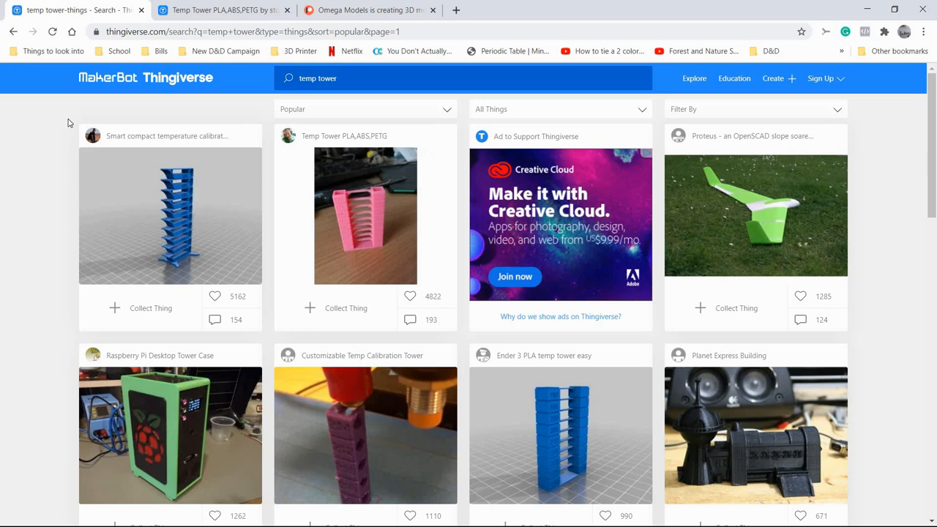
{"action": "mouse_move", "coordinate": [410, 128]}
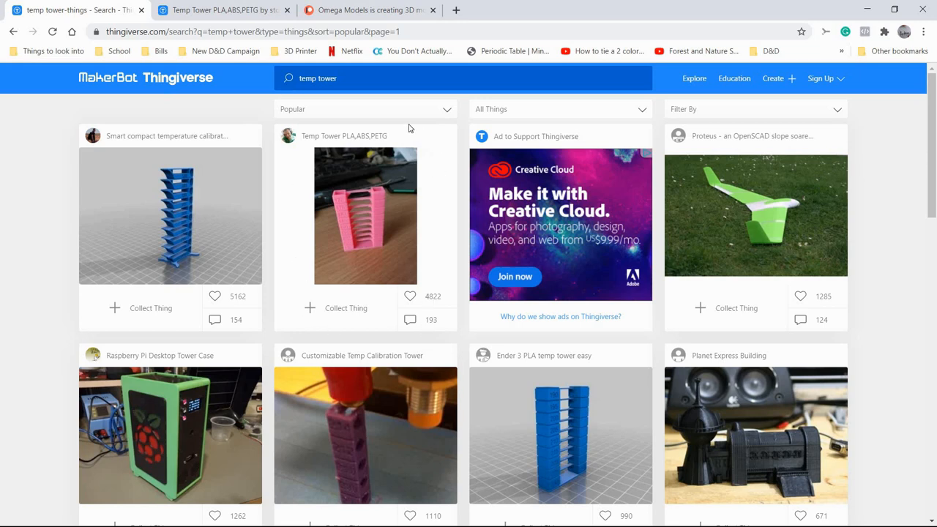
{"action": "mouse_move", "coordinate": [228, 302]}
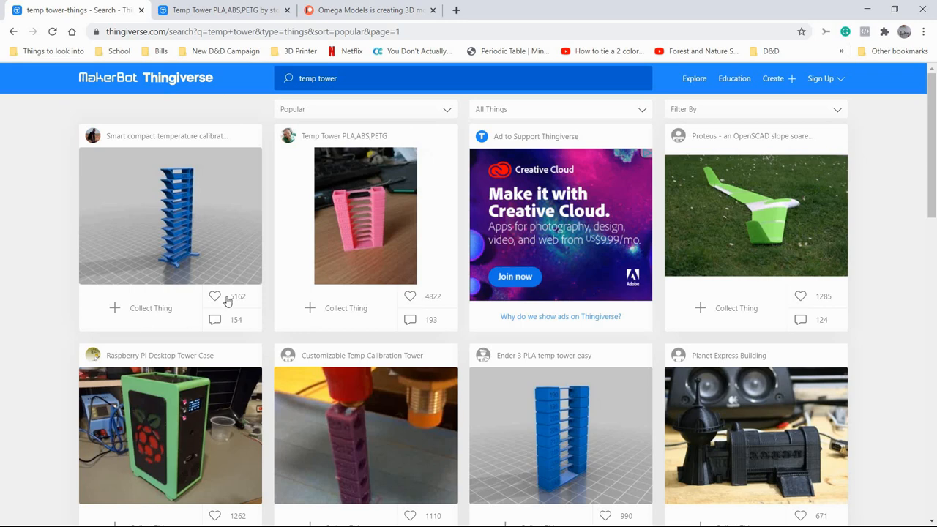
{"action": "mouse_move", "coordinate": [61, 131]}
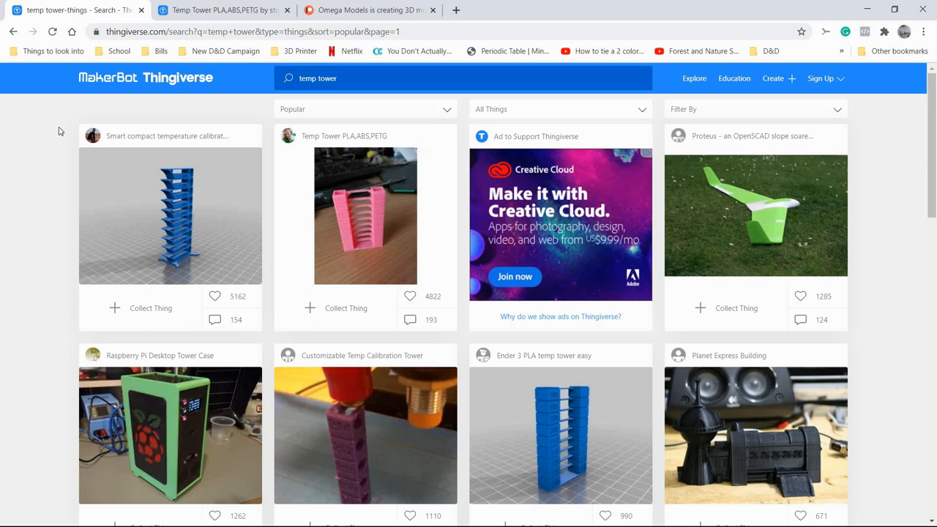
- Open the Temp Tower PLA,ABS,PETG thing page from the temp tower search results
{"action": "left_click", "coordinate": [366, 215]}
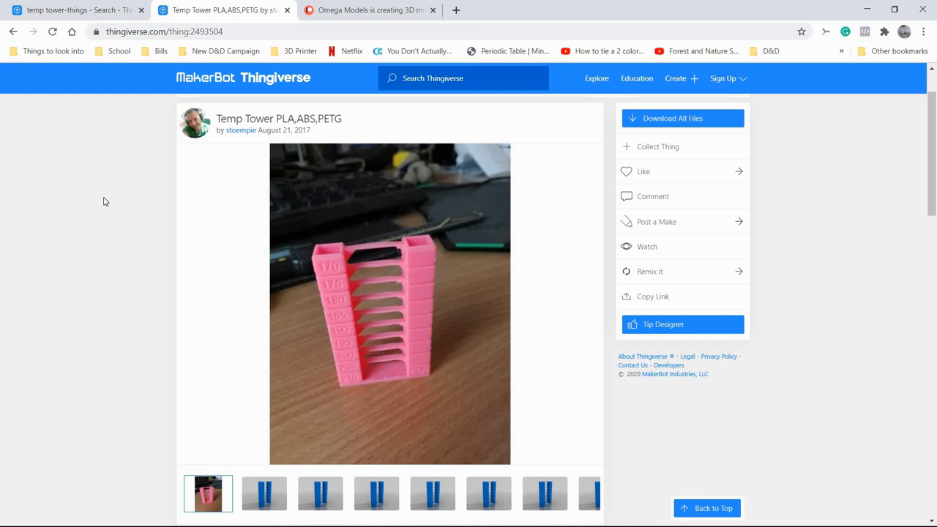
- Browse the Temp Tower's STL and gcode file list, then scroll through its summary and print settings
{"action": "left_click", "coordinate": [682, 118]}
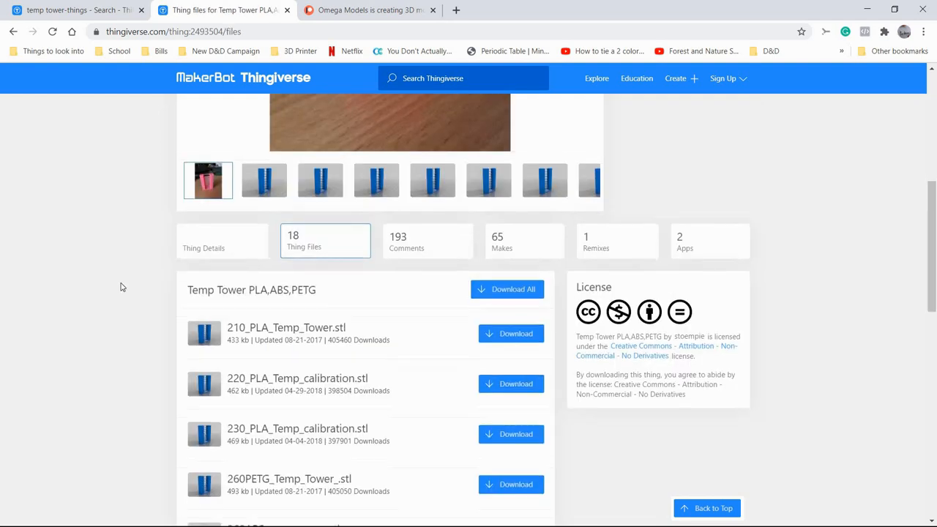
{"action": "scroll", "scroll_direction": "down", "scroll_amount": 3}
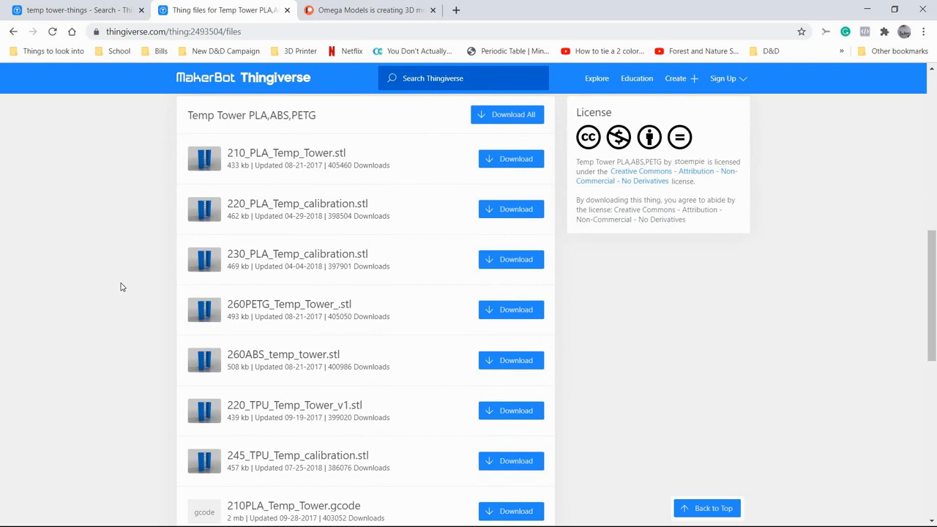
{"action": "mouse_move", "coordinate": [409, 271]}
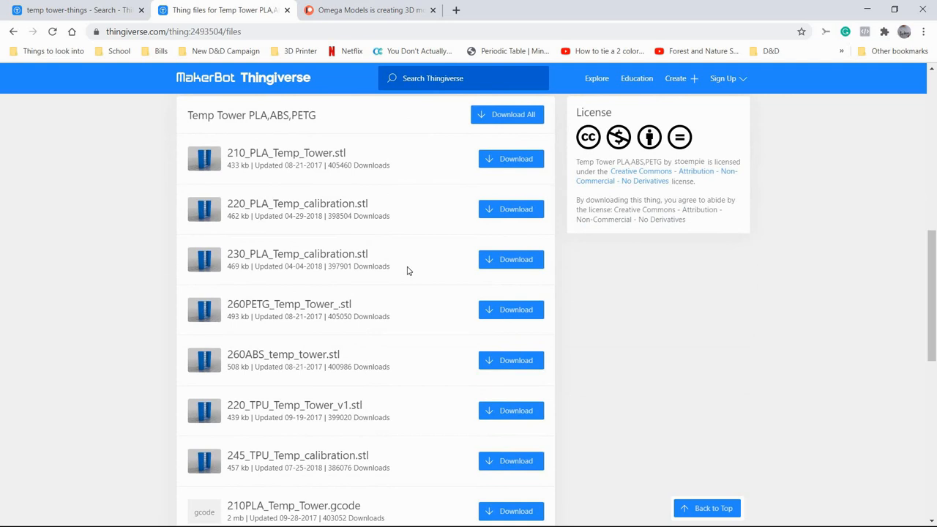
{"action": "mouse_move", "coordinate": [437, 263]}
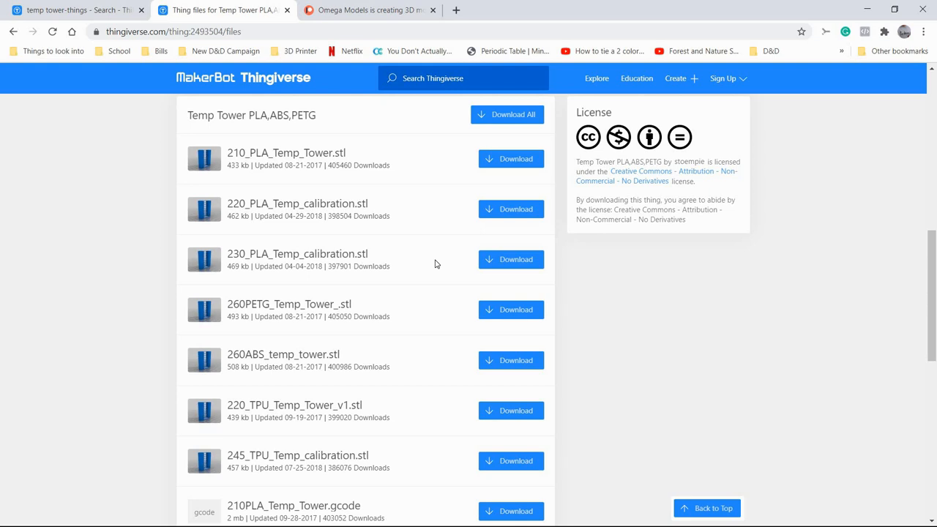
{"action": "mouse_move", "coordinate": [459, 254]}
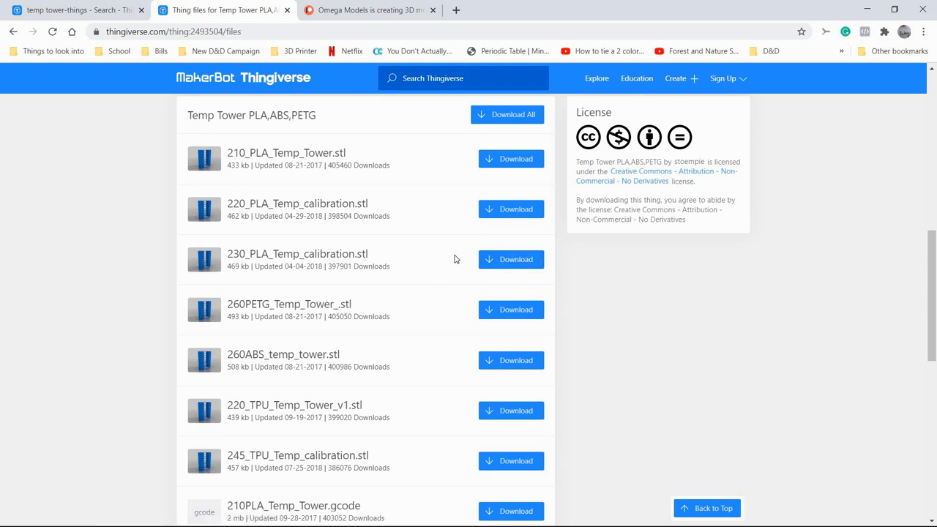
{"action": "scroll", "scroll_direction": "down", "scroll_amount": 3}
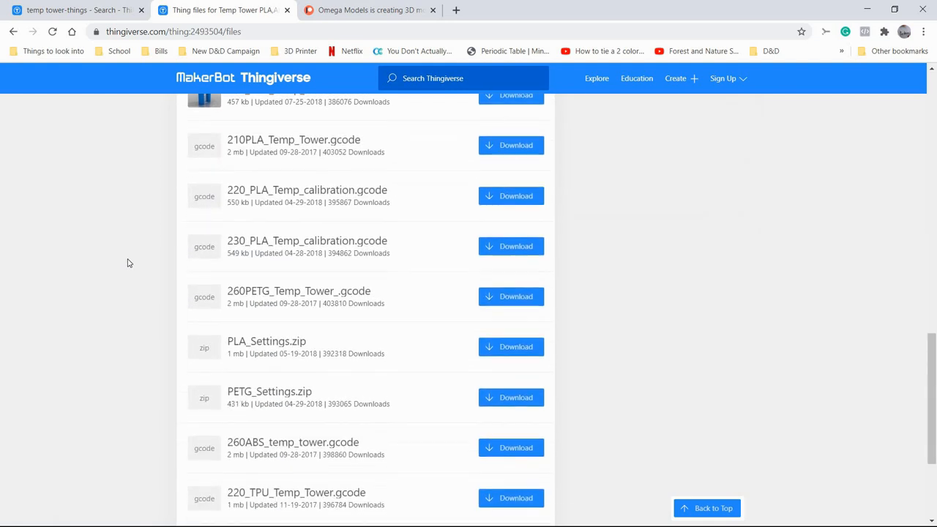
{"action": "mouse_move", "coordinate": [28, 270]}
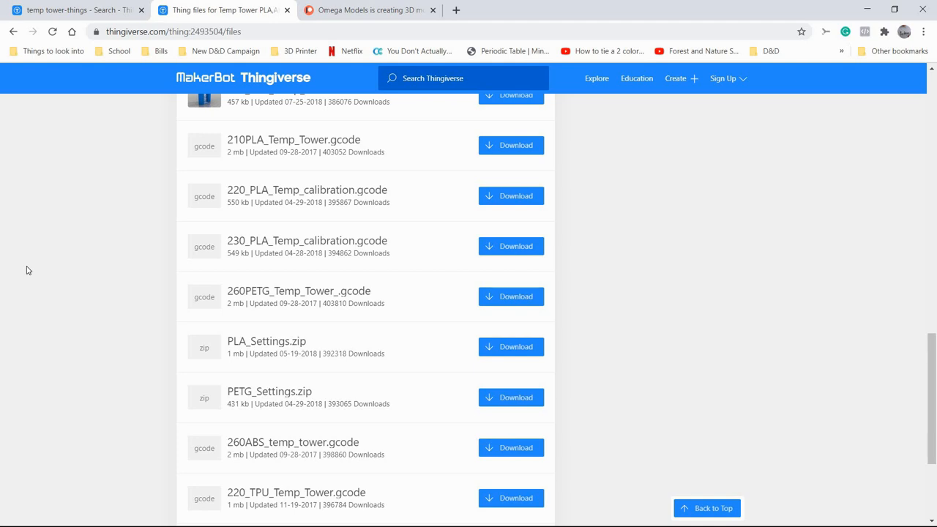
{"action": "mouse_move", "coordinate": [475, 217]}
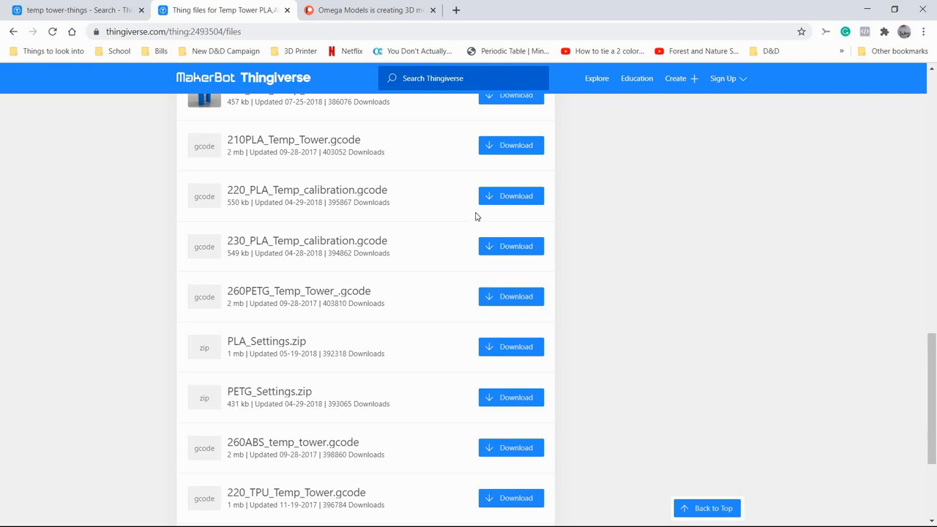
{"action": "mouse_move", "coordinate": [147, 189]}
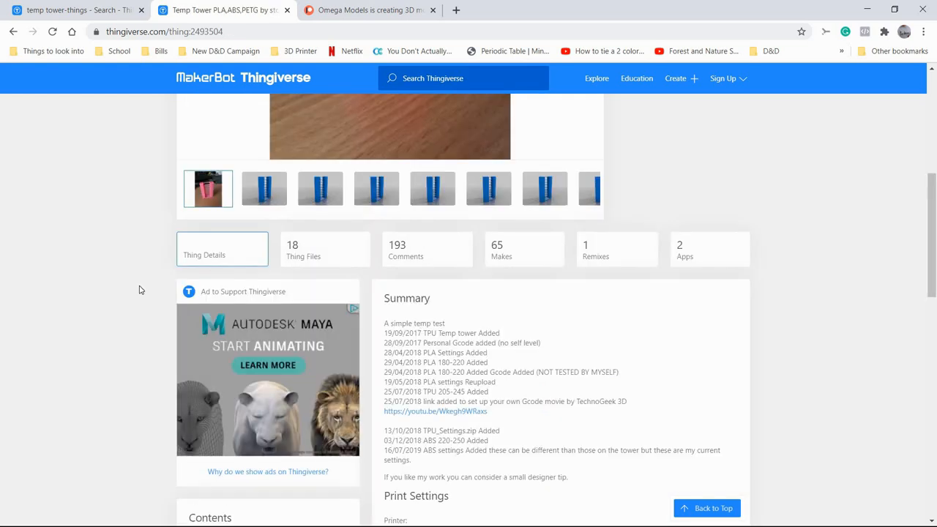
{"action": "scroll", "scroll_direction": "down", "scroll_amount": 3}
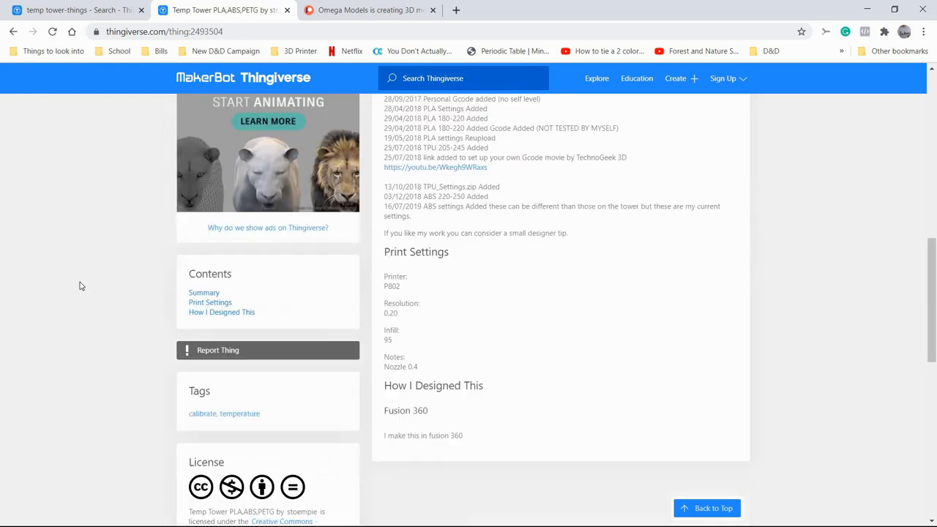
{"action": "scroll", "scroll_direction": "down", "scroll_amount": 3}
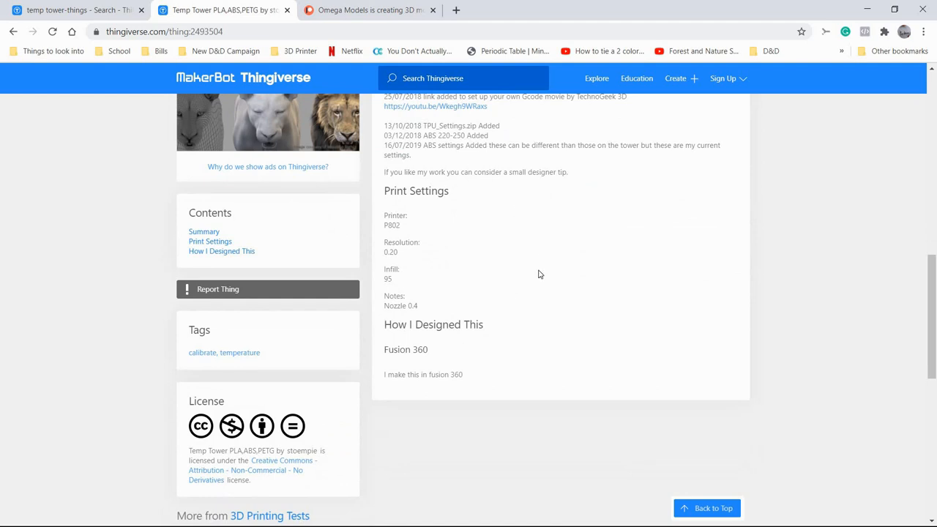
{"action": "mouse_move", "coordinate": [540, 263]}
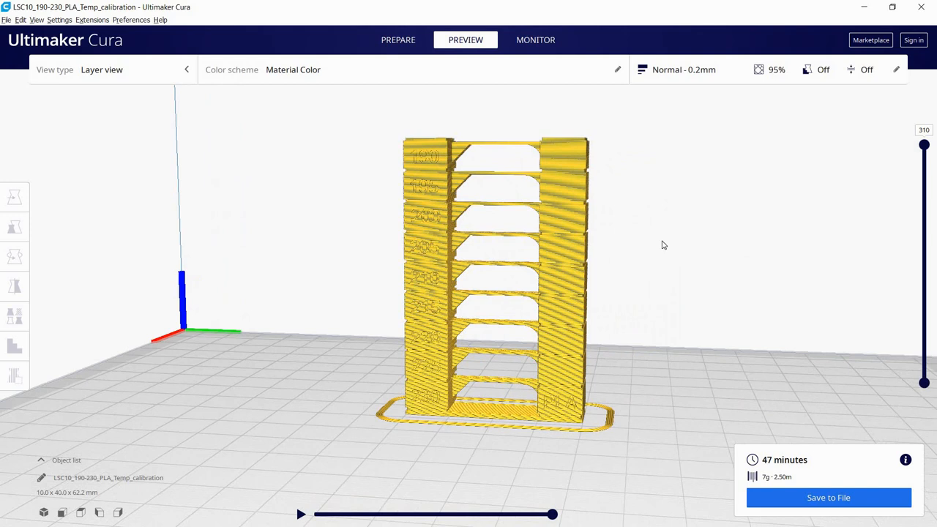
{"action": "mouse_move", "coordinate": [688, 255]}
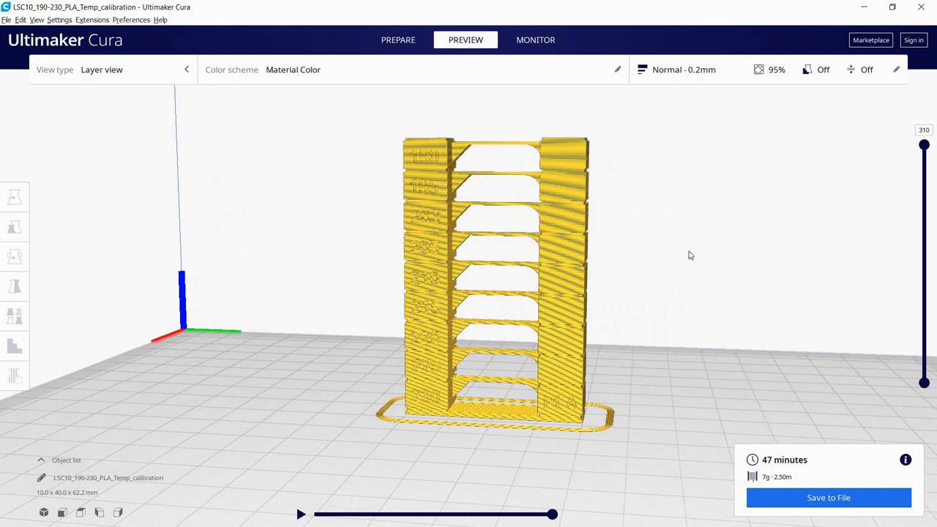
{"action": "mouse_move", "coordinate": [671, 196]}
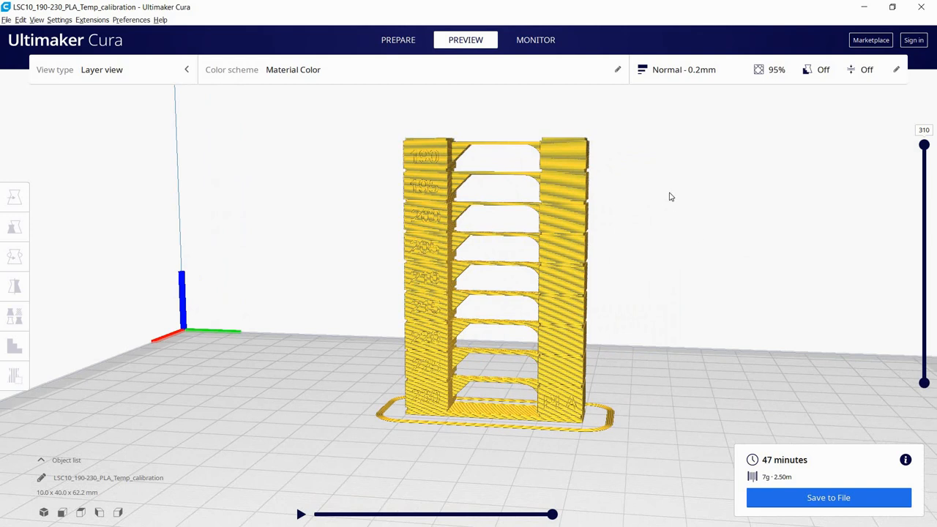
{"action": "mouse_move", "coordinate": [585, 147]}
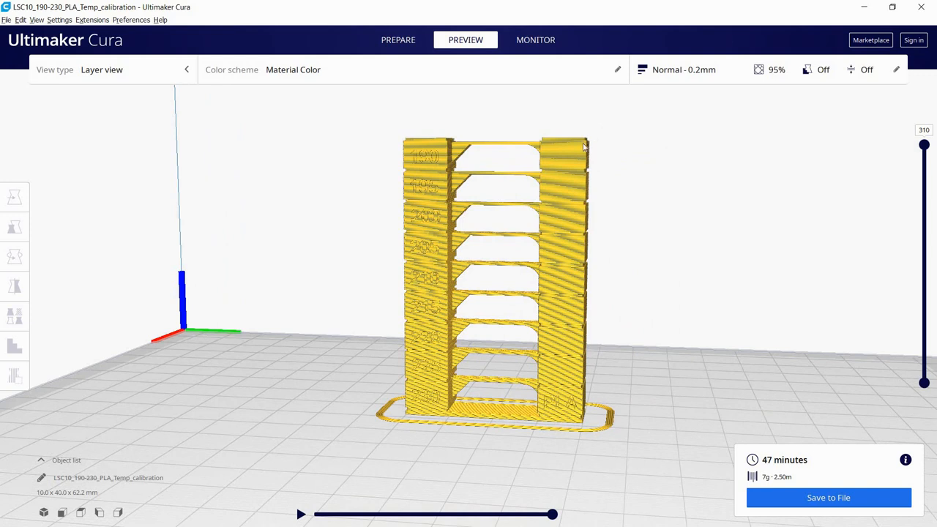
{"action": "mouse_move", "coordinate": [585, 230]}
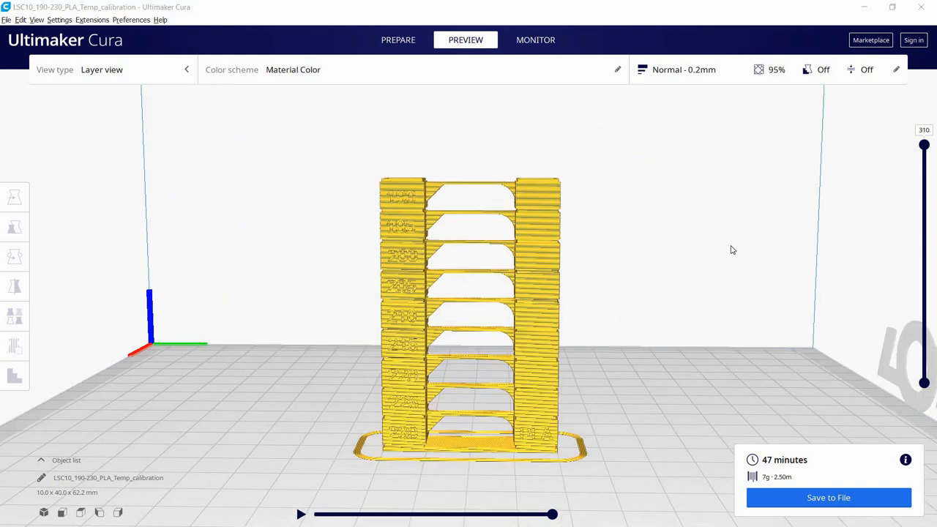
{"action": "mouse_move", "coordinate": [552, 197]}
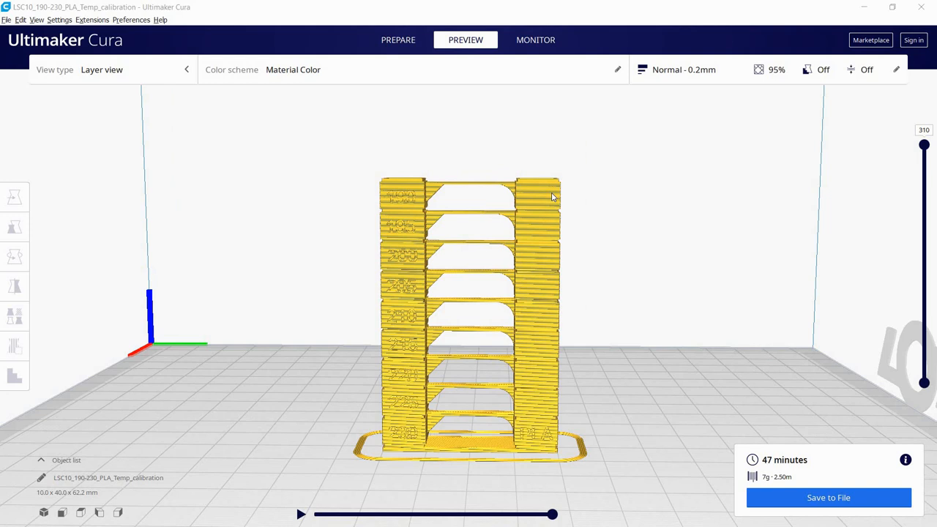
{"action": "mouse_move", "coordinate": [527, 460]}
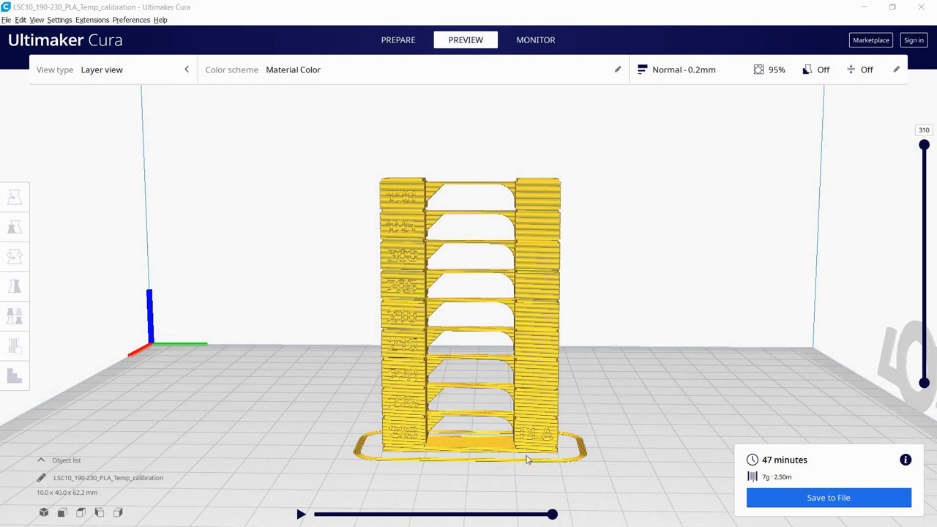
{"action": "mouse_move", "coordinate": [601, 158]}
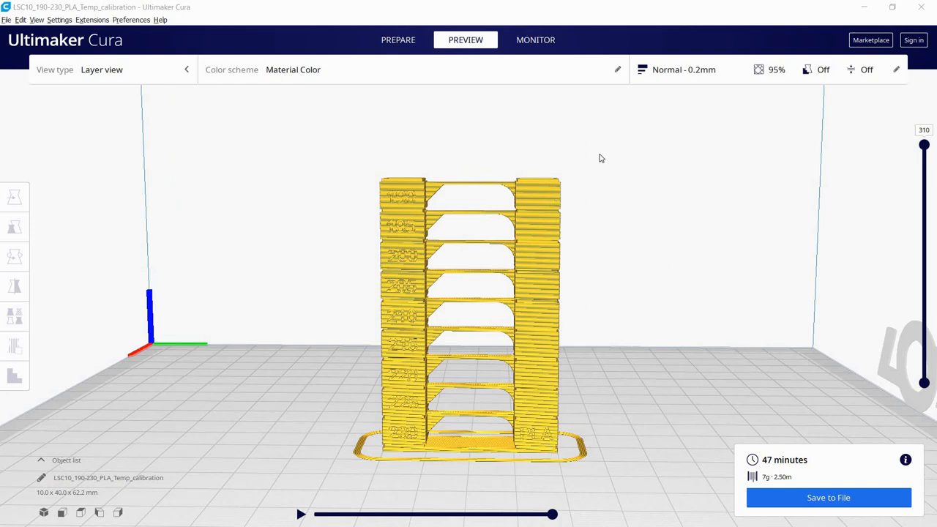
{"action": "mouse_move", "coordinate": [627, 254]}
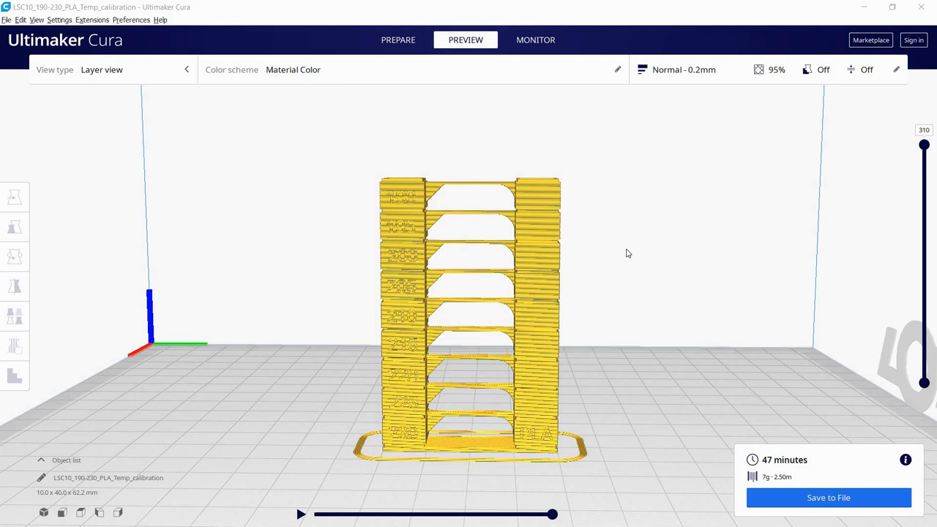
{"action": "left_click_drag", "start_coordinate": [925, 143], "coordinate": [924, 182]}
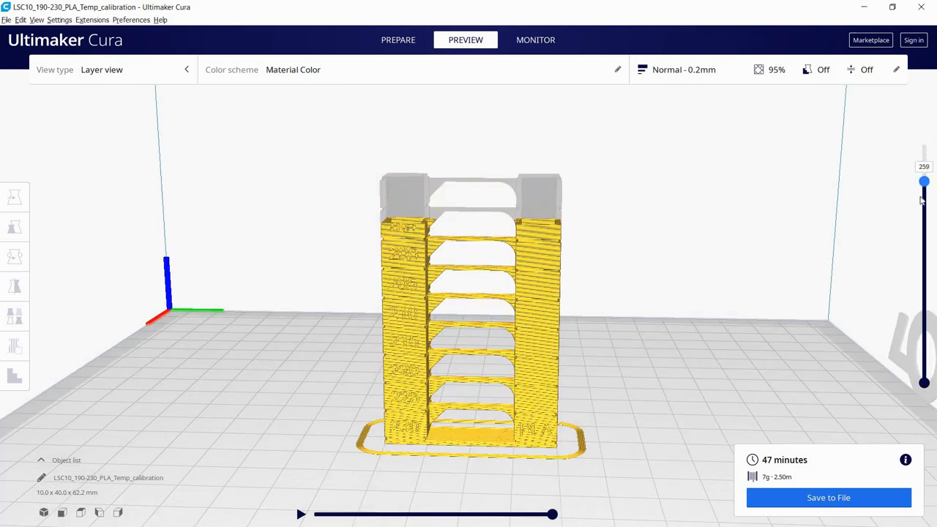
{"action": "left_click_drag", "start_coordinate": [924, 181], "coordinate": [924, 257]}
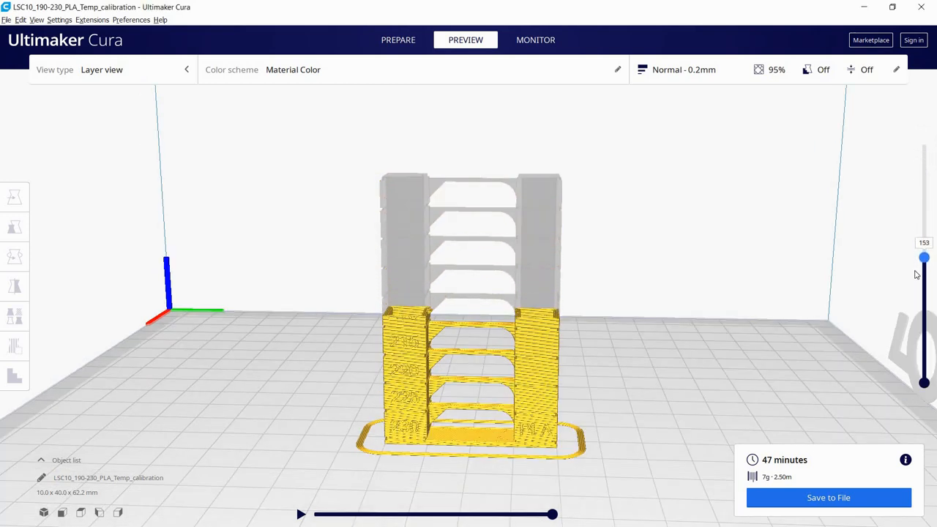
{"action": "left_click_drag", "start_coordinate": [924, 258], "coordinate": [925, 316]}
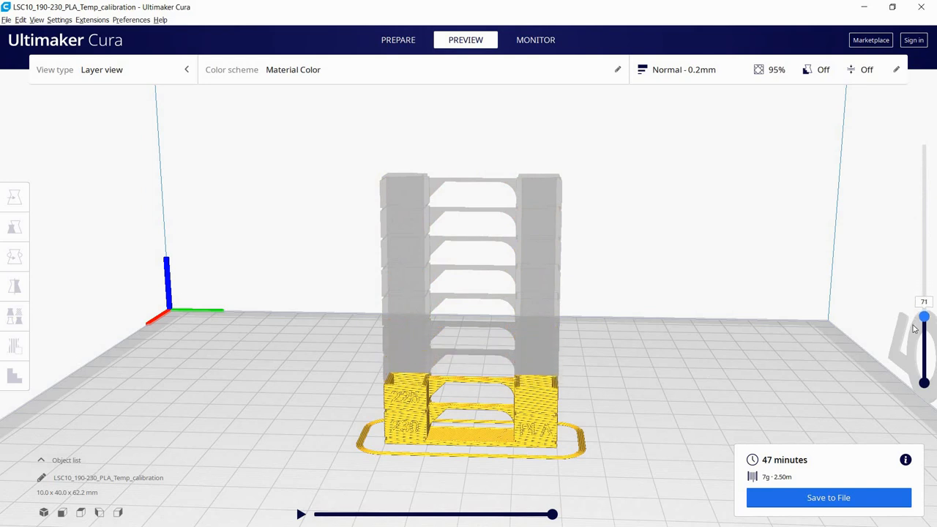
{"action": "left_click_drag", "start_coordinate": [924, 317], "coordinate": [925, 350]}
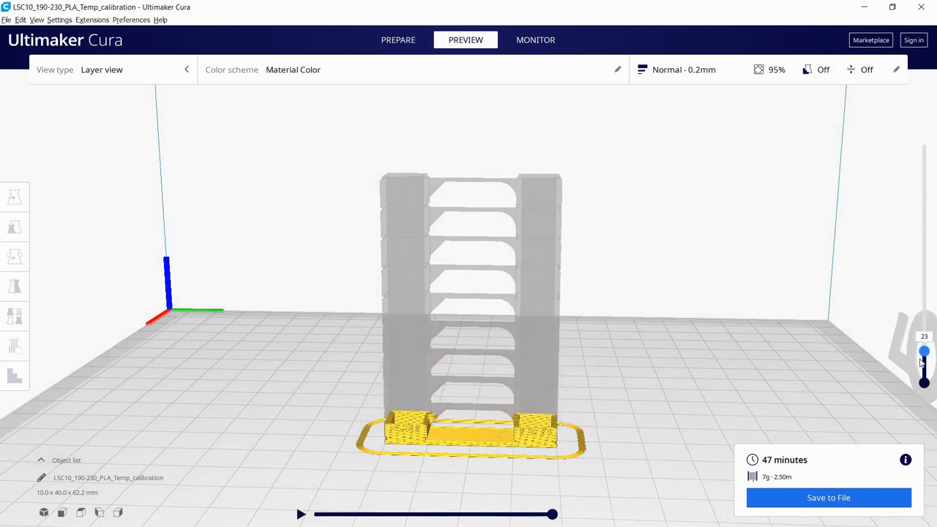
{"action": "left_click_drag", "start_coordinate": [924, 352], "coordinate": [925, 366]}
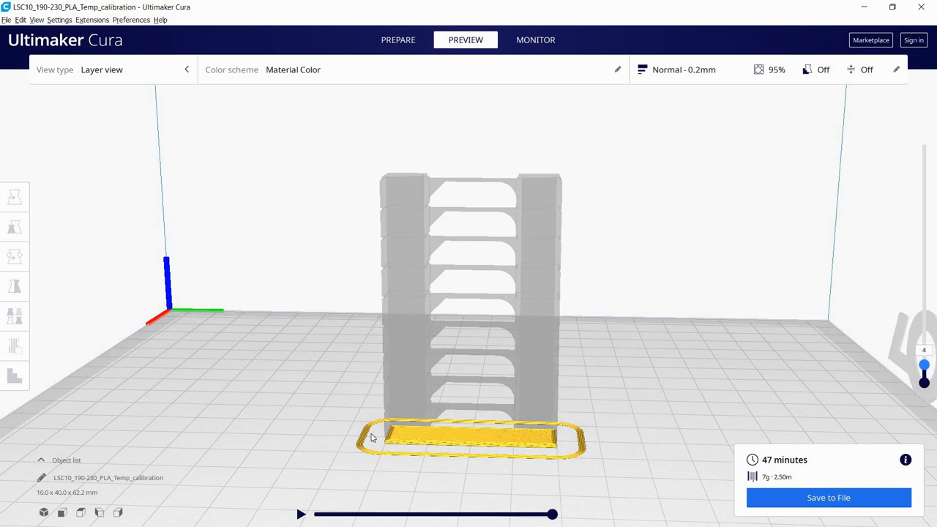
{"action": "mouse_move", "coordinate": [864, 340]}
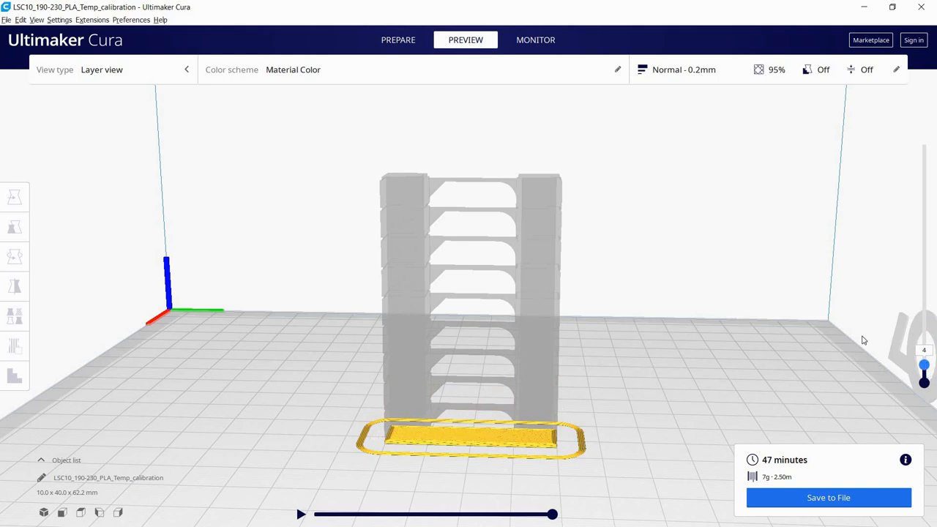
{"action": "left_click", "coordinate": [925, 364]}
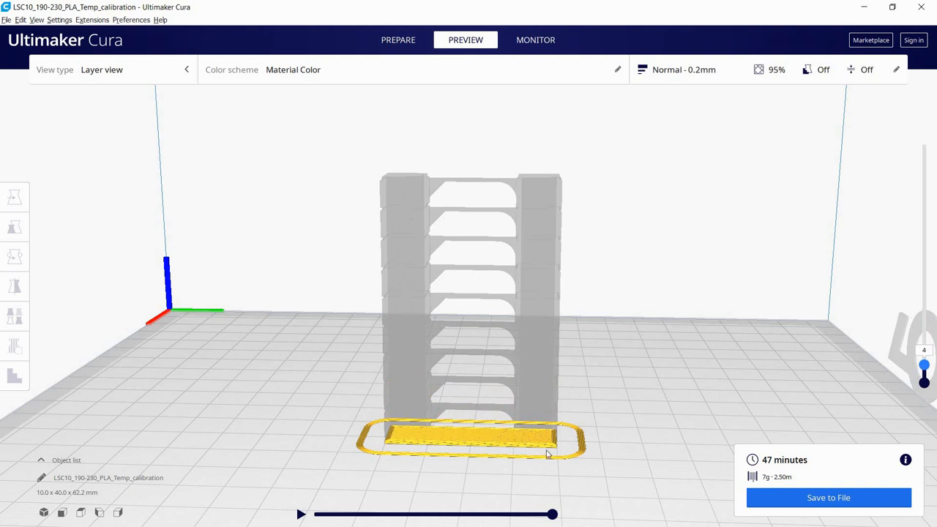
{"action": "mouse_move", "coordinate": [928, 280]}
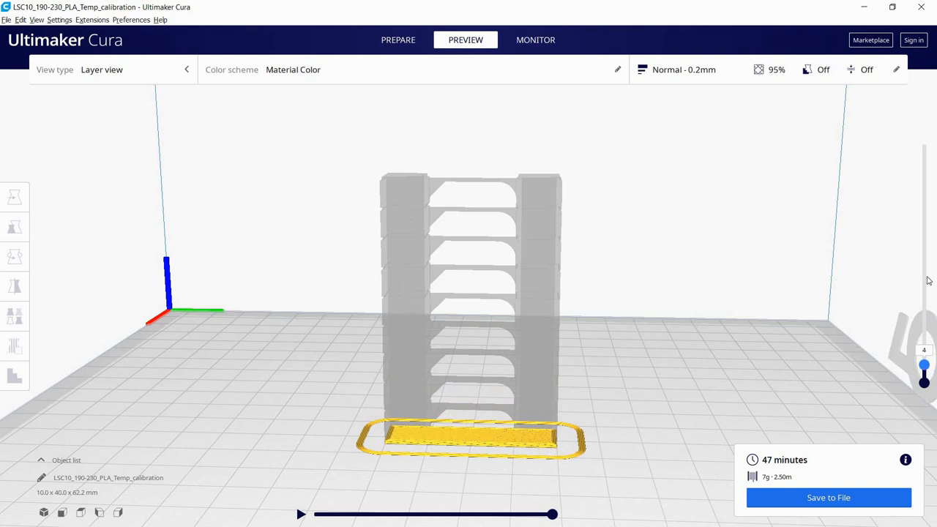
{"action": "left_click_drag", "start_coordinate": [924, 379], "coordinate": [925, 145]}
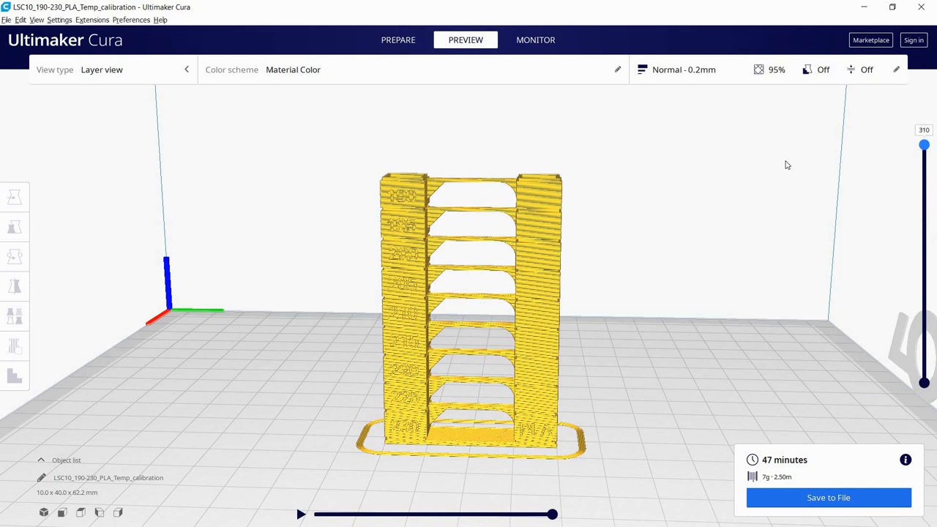
{"action": "left_click_drag", "start_coordinate": [924, 145], "coordinate": [924, 372]}
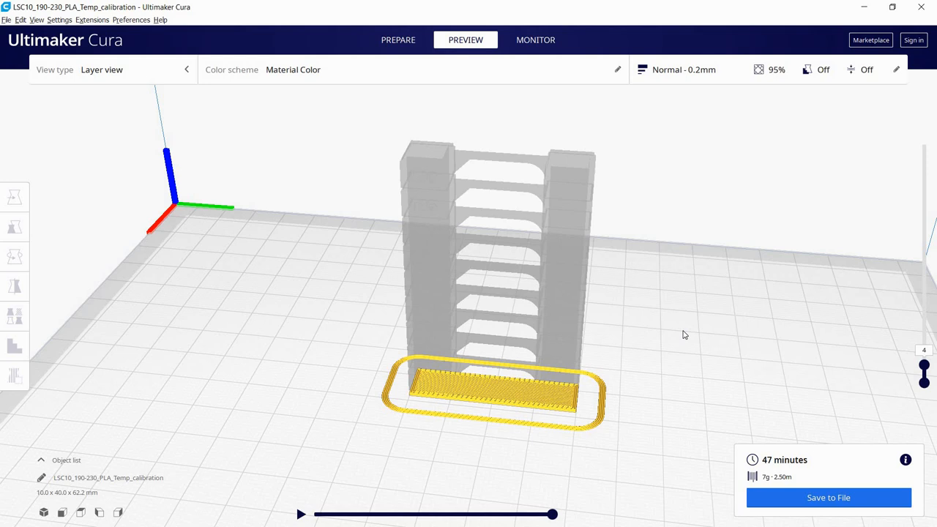
{"action": "left_click_drag", "start_coordinate": [924, 374], "coordinate": [924, 145]}
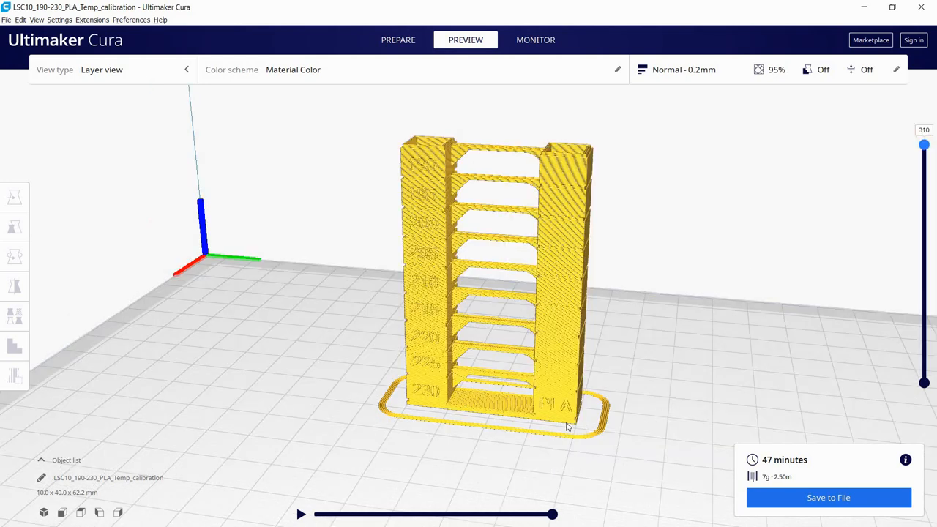
{"action": "mouse_move", "coordinate": [855, 132]}
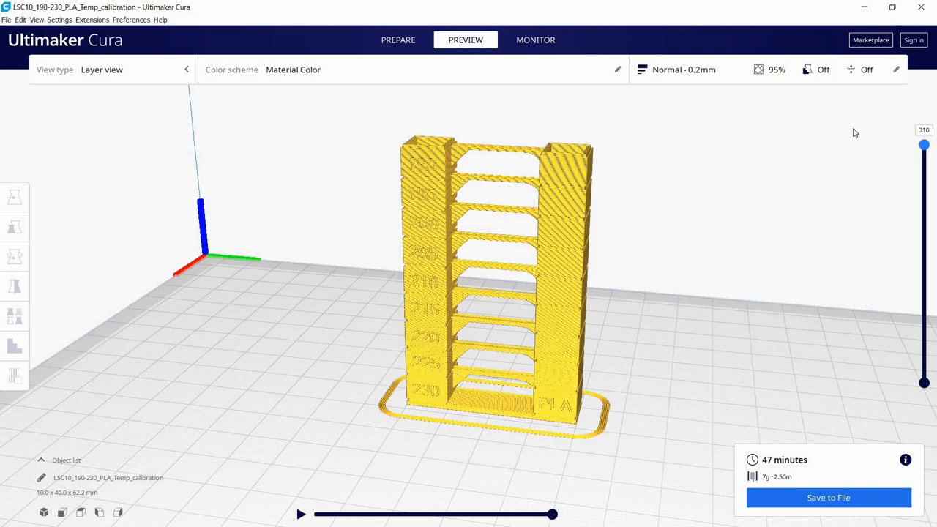
{"action": "mouse_move", "coordinate": [810, 149]}
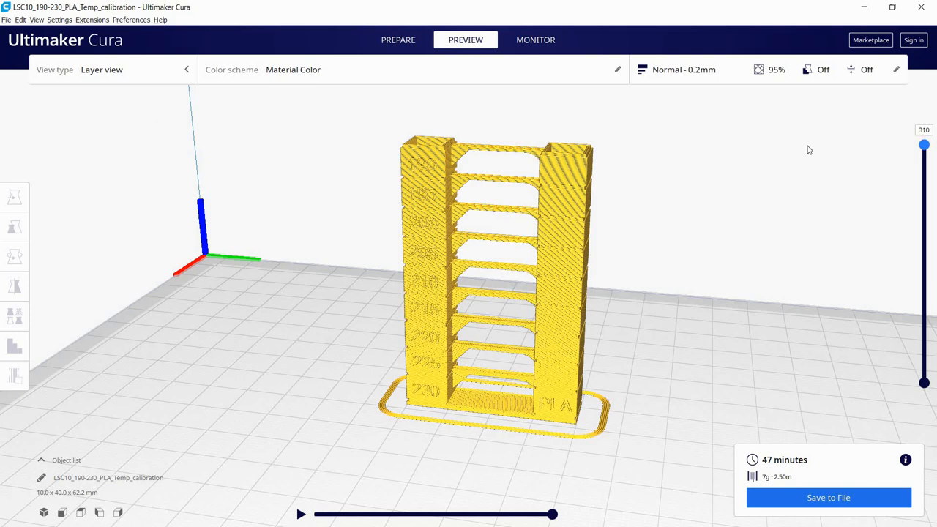
{"action": "left_click_drag", "start_coordinate": [810, 150], "coordinate": [659, 158]}
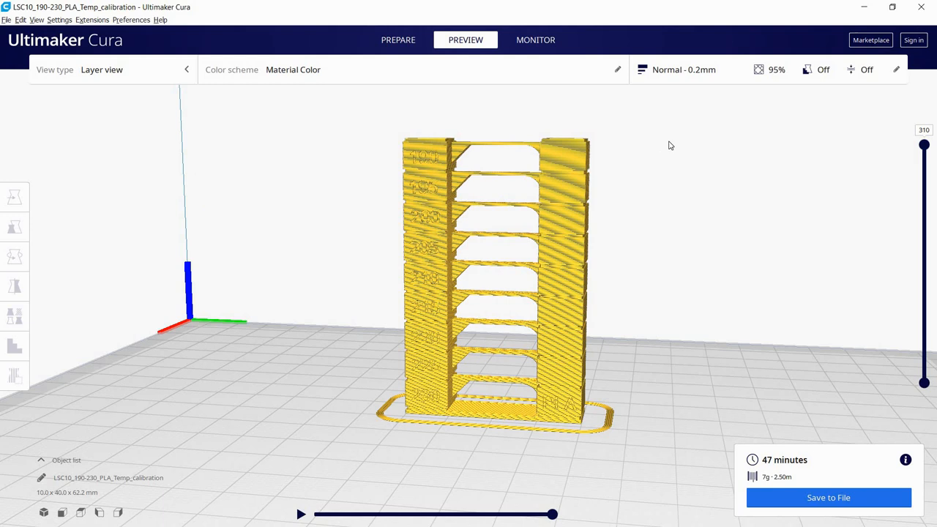
{"action": "mouse_move", "coordinate": [580, 222]}
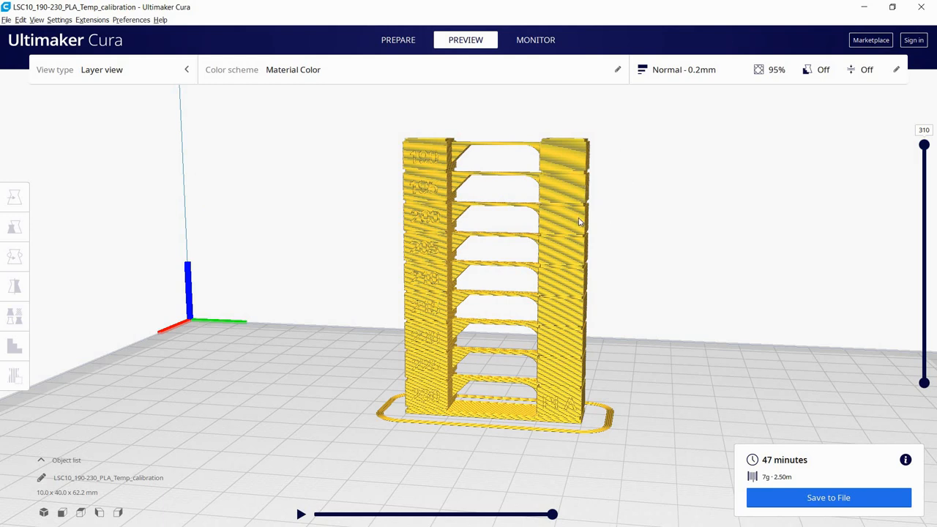
{"action": "mouse_move", "coordinate": [680, 373]}
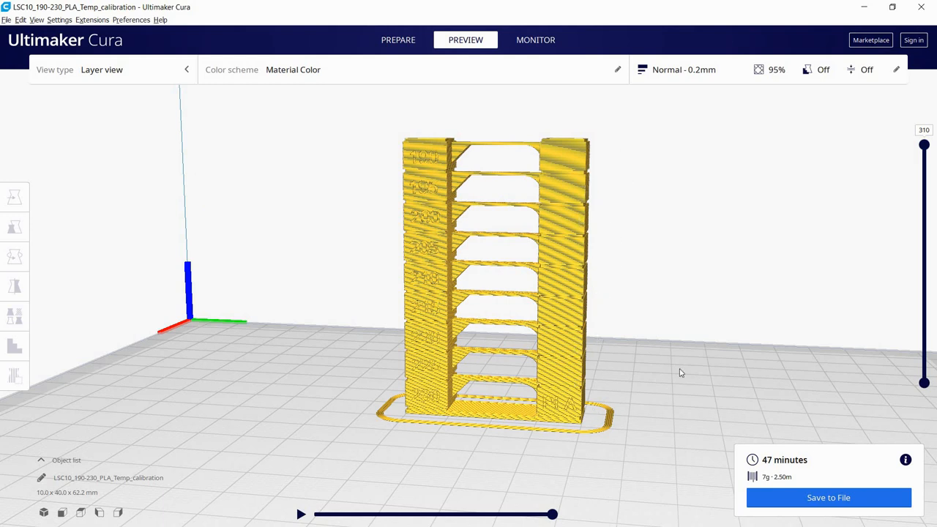
{"action": "mouse_move", "coordinate": [685, 358]}
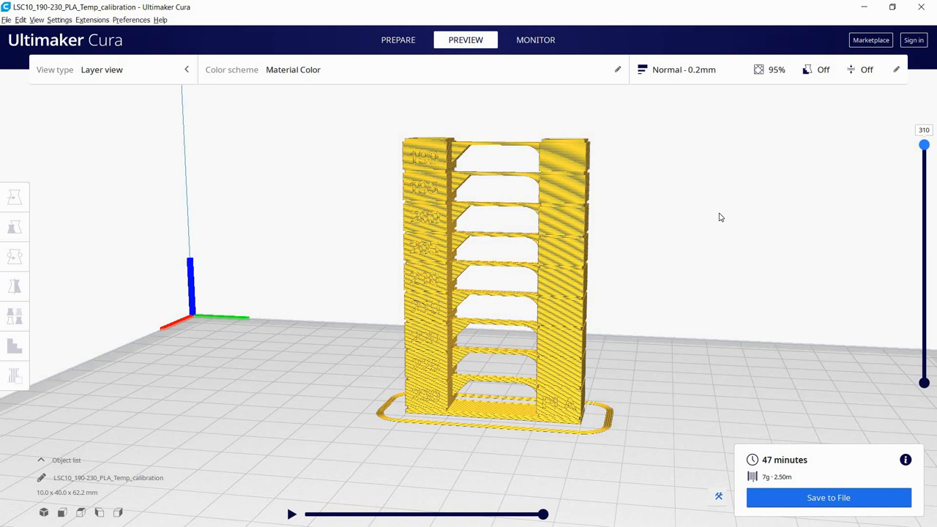
{"action": "mouse_move", "coordinate": [714, 310]}
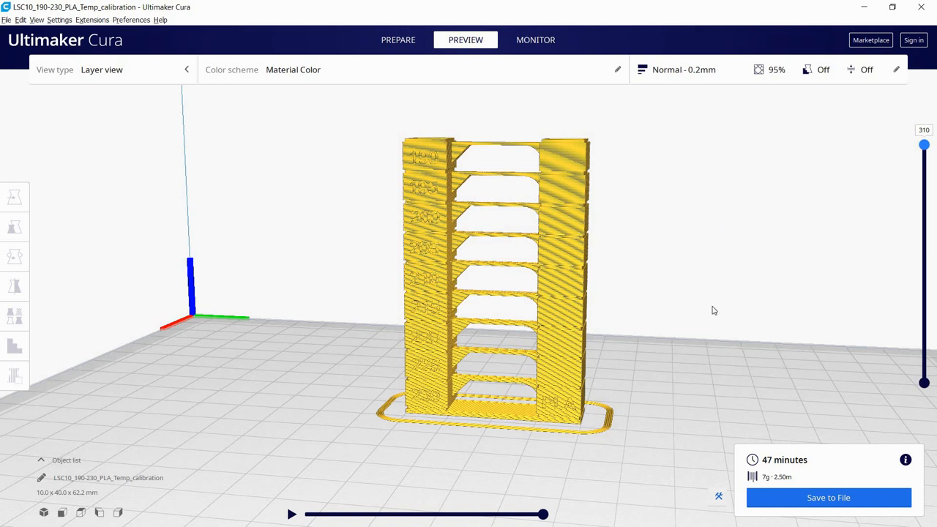
{"action": "mouse_move", "coordinate": [573, 427]}
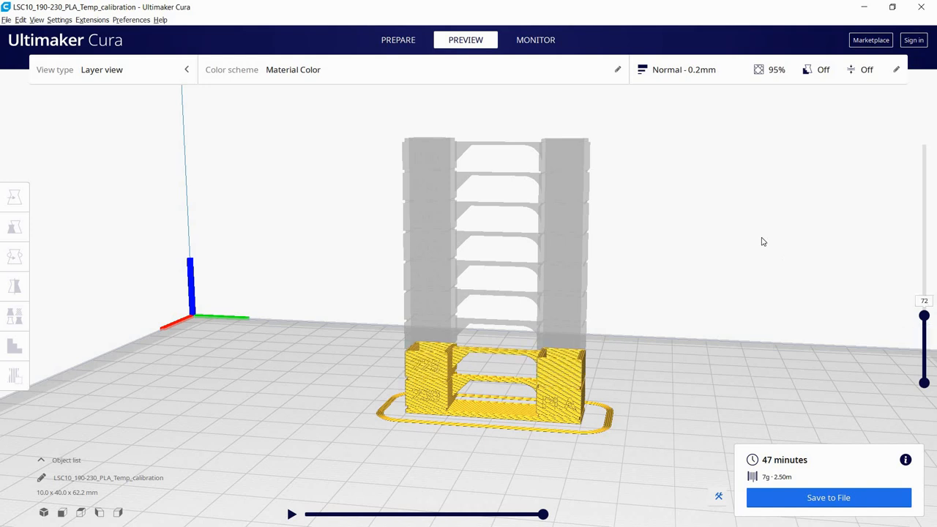
- Lower the layer slider to preview the bottom layers, then restore the full 310-layer tower
{"action": "left_click_drag", "start_coordinate": [924, 316], "coordinate": [924, 346]}
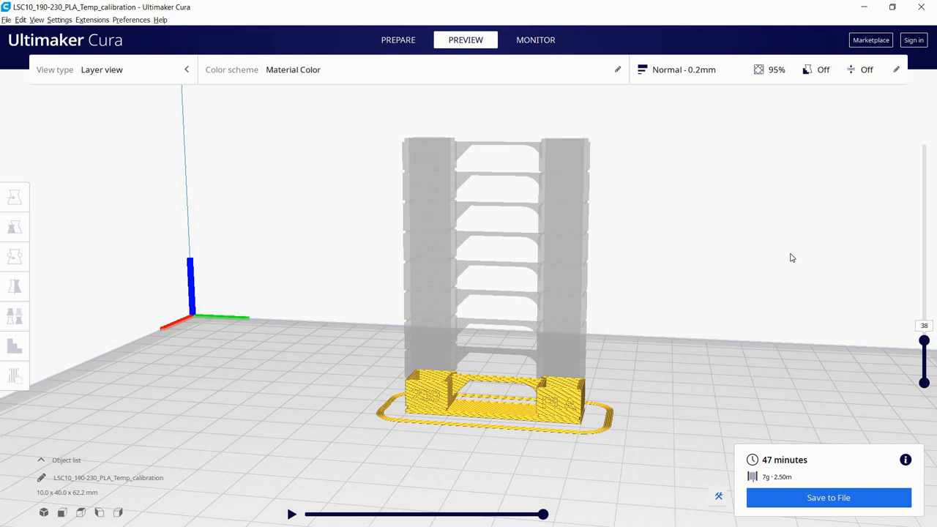
{"action": "left_click_drag", "start_coordinate": [925, 381], "coordinate": [925, 145]}
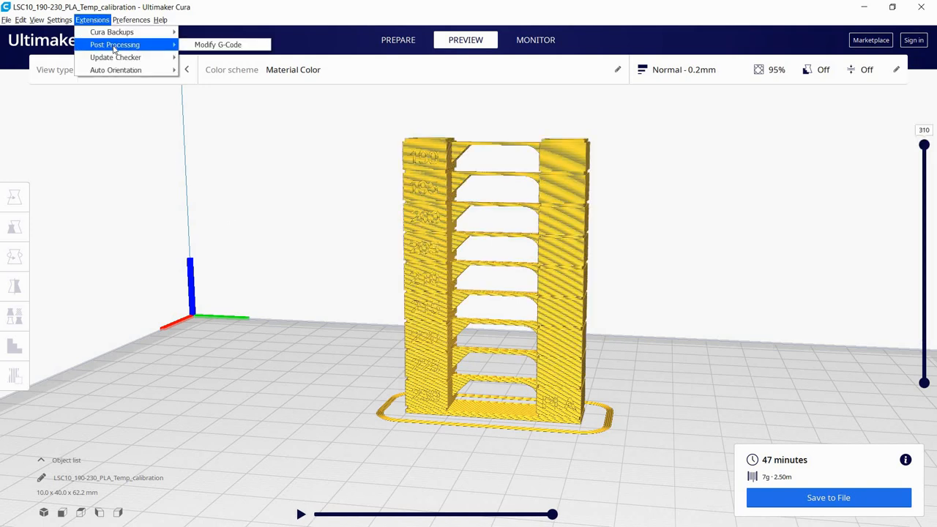
- Open the Post Processing Plugin and add a ChangeAtZ 5.1.1 (Experimental) script
{"action": "left_click", "coordinate": [218, 44]}
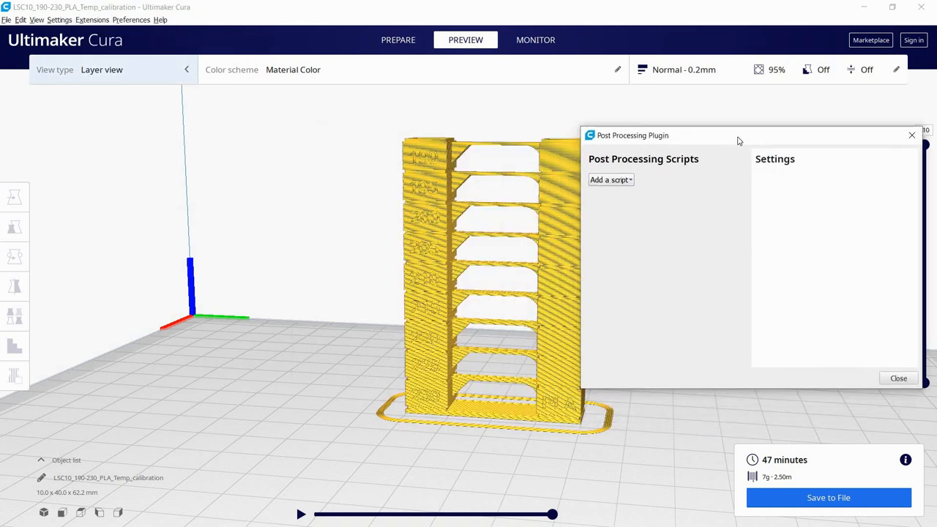
{"action": "left_click_drag", "start_coordinate": [738, 135], "coordinate": [738, 146]}
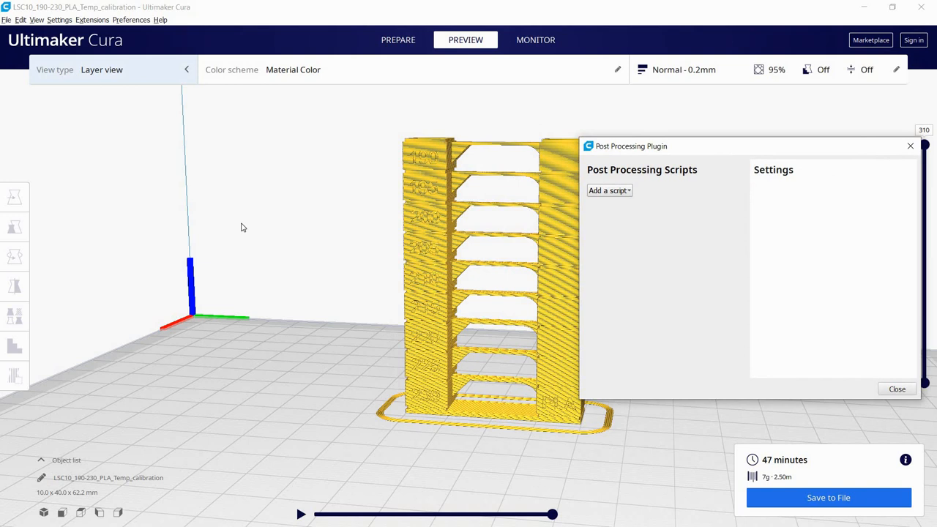
{"action": "left_click", "coordinate": [609, 190]}
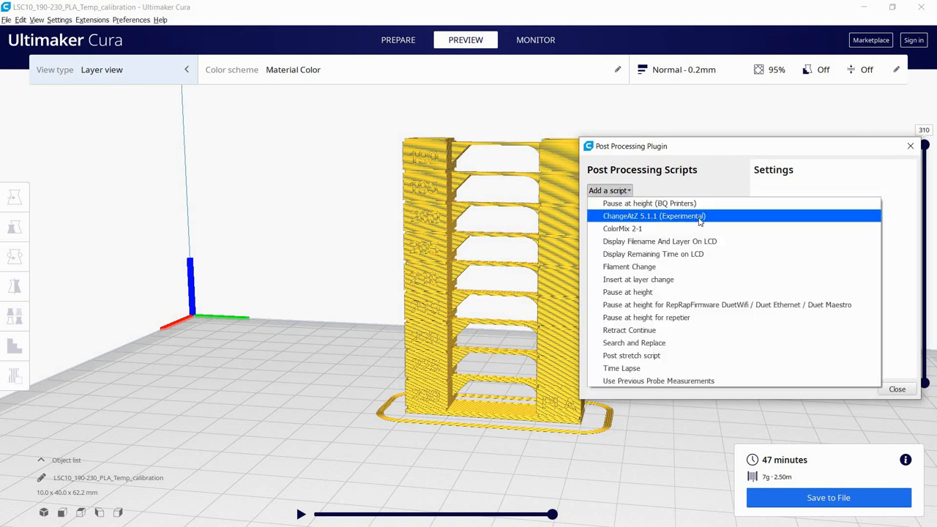
{"action": "left_click", "coordinate": [654, 215]}
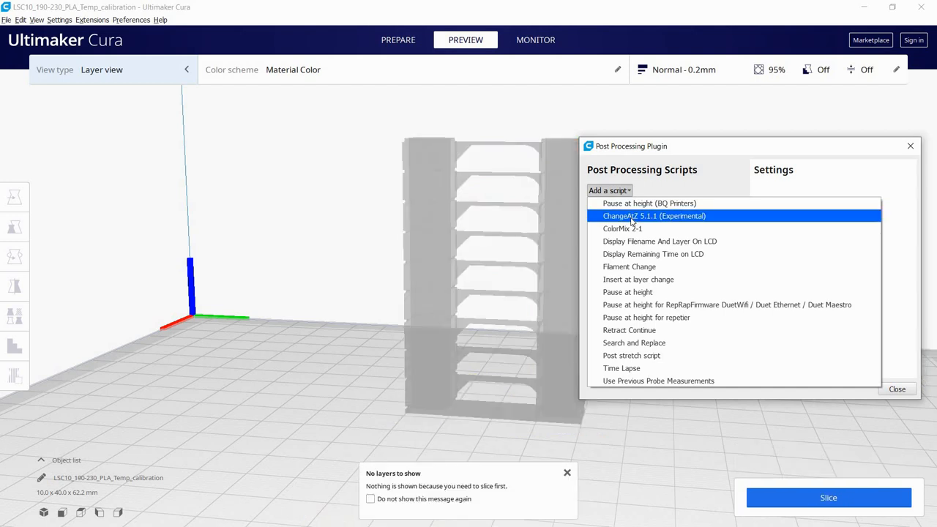
{"action": "left_click", "coordinate": [654, 215]}
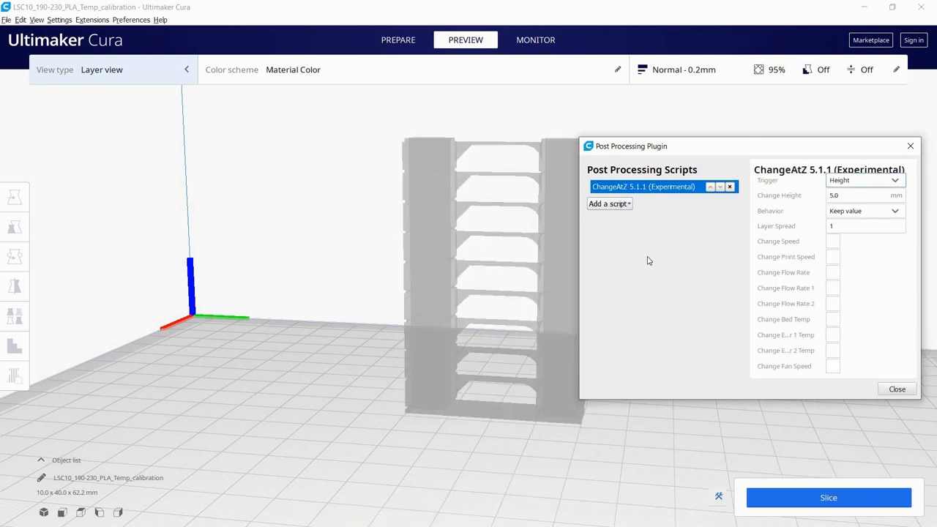
- Set the ChangeAtZ trigger to Layer No. 1 and Extruder 1 Temp to 230
{"action": "left_click", "coordinate": [864, 180]}
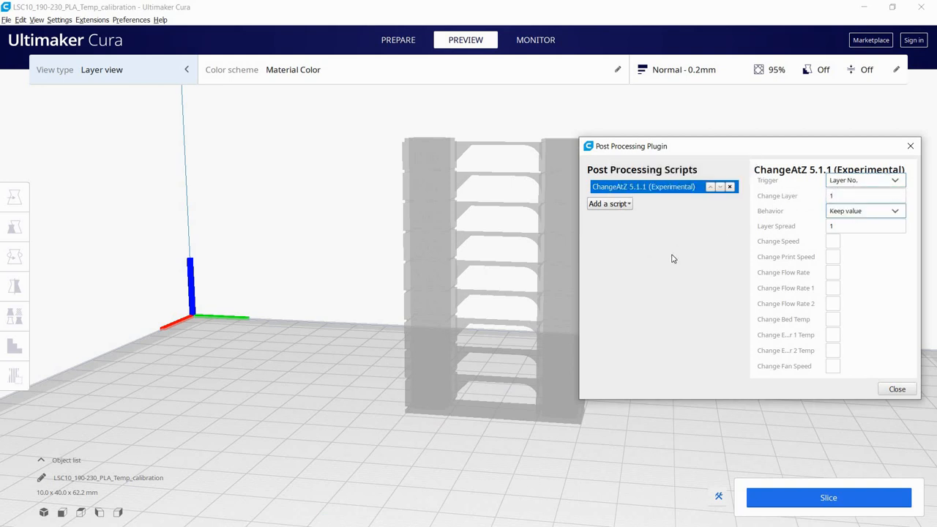
{"action": "mouse_move", "coordinate": [668, 166]}
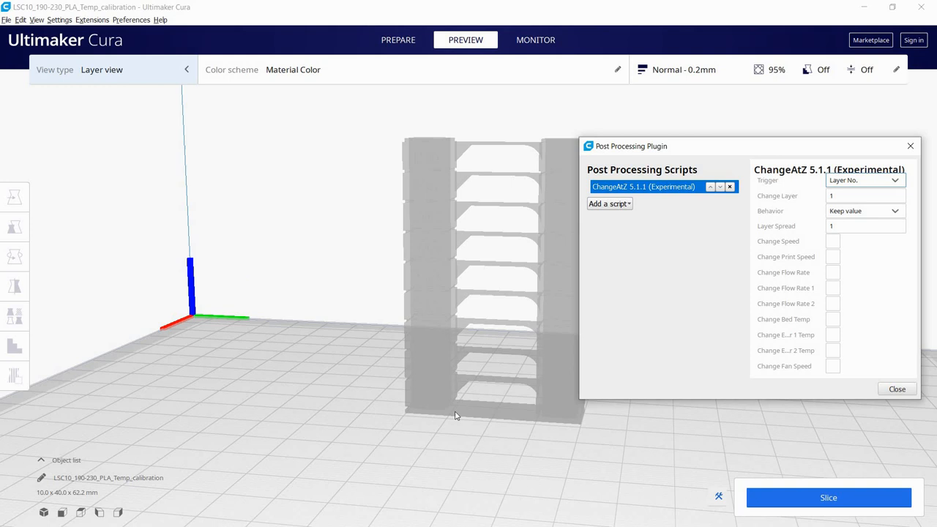
{"action": "mouse_move", "coordinate": [716, 232]}
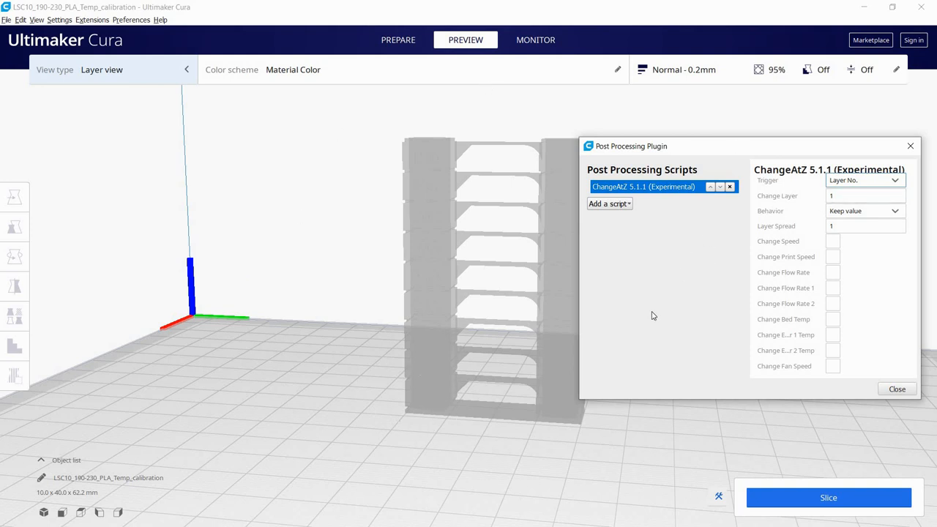
{"action": "mouse_move", "coordinate": [833, 335]}
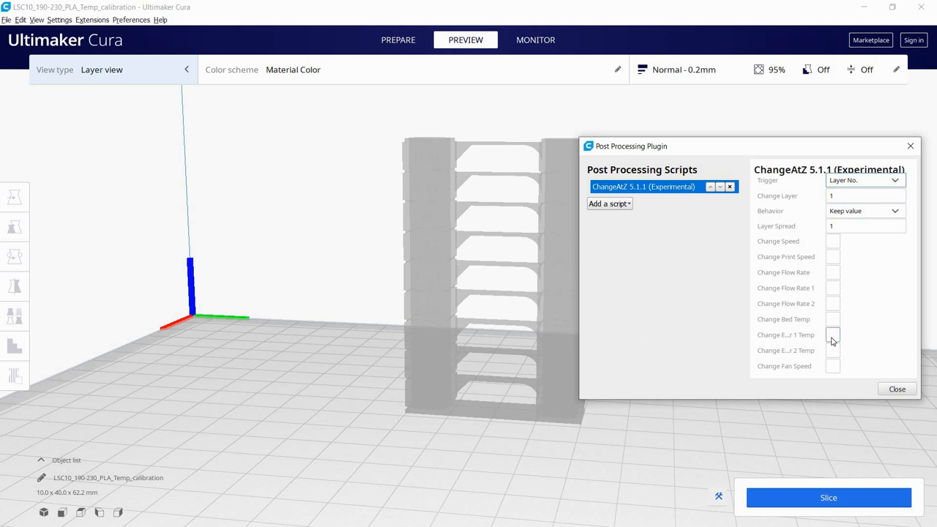
{"action": "left_click", "coordinate": [832, 335]}
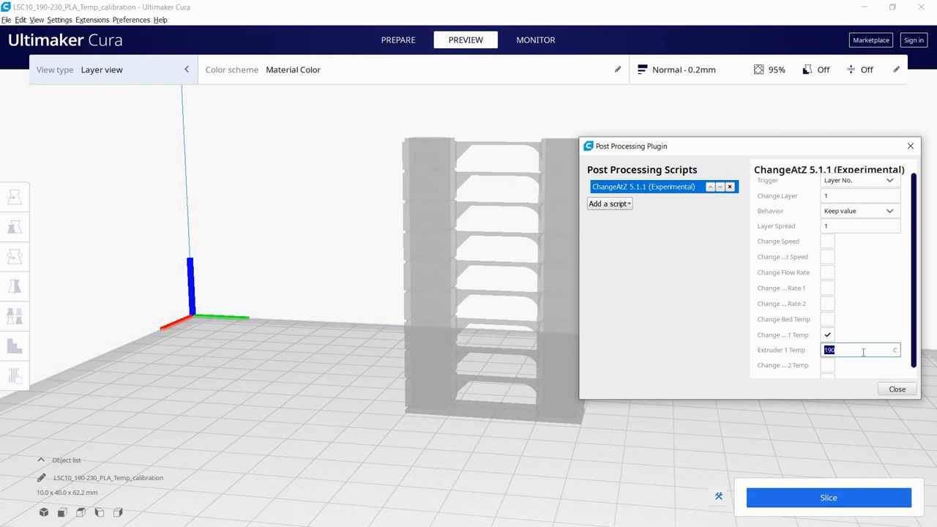
{"action": "type", "text": "230"}
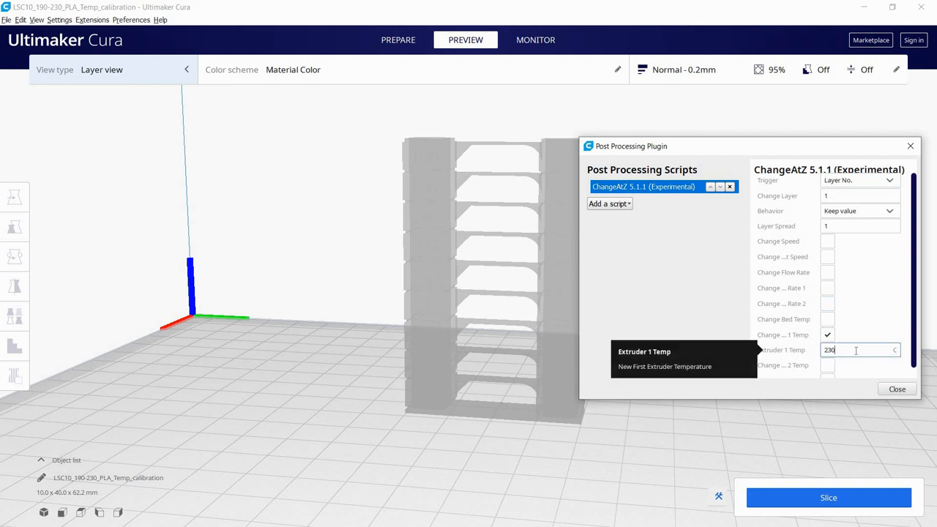
{"action": "mouse_move", "coordinate": [662, 327]}
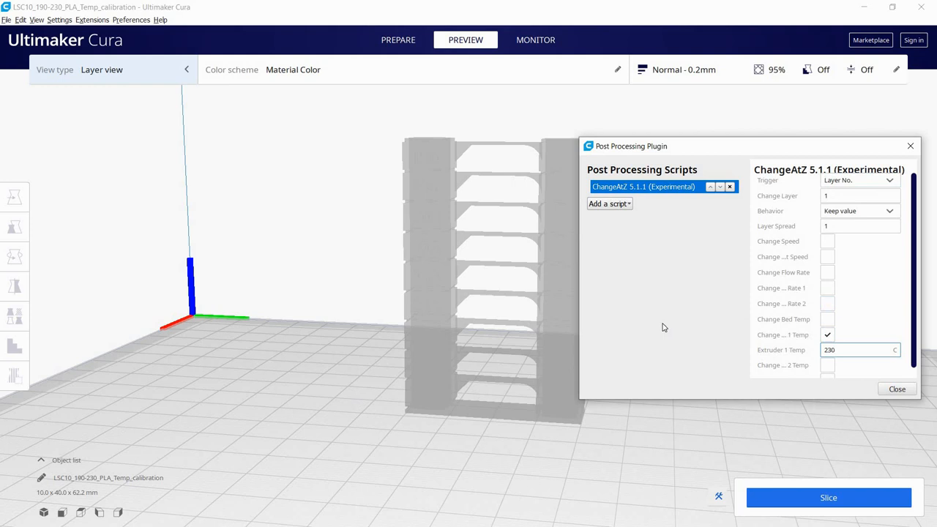
- Add another ChangeAtZ script with Change Layer 38 and Extruder 1 temperature change enabled
{"action": "left_click", "coordinate": [608, 204]}
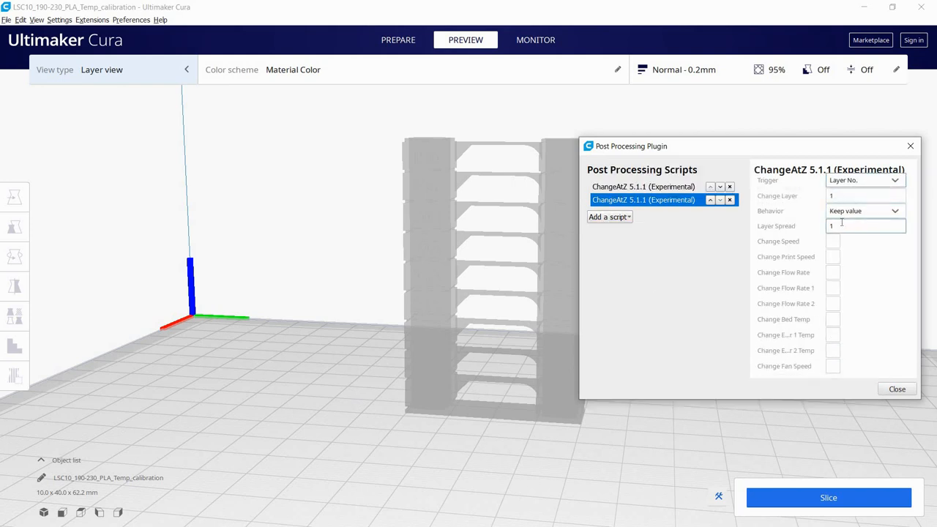
{"action": "left_click", "coordinate": [866, 195]}
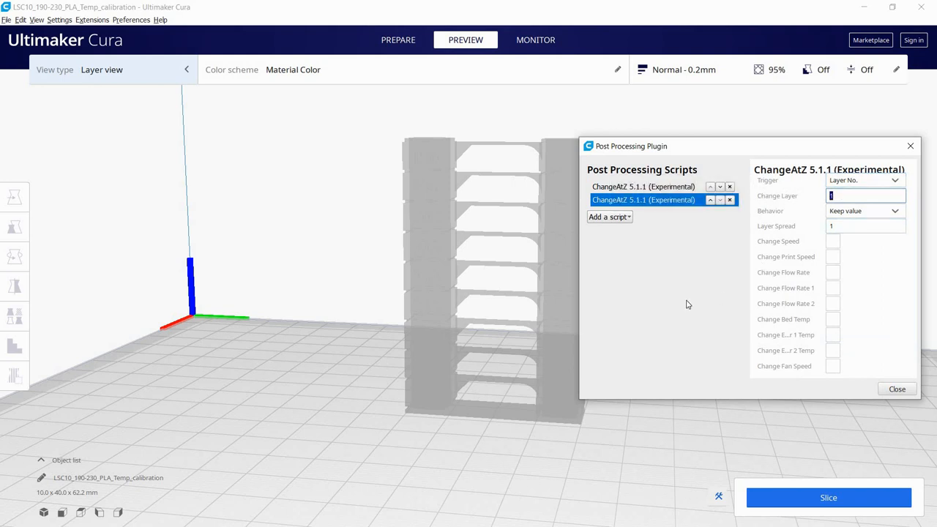
{"action": "type", "text": "38"}
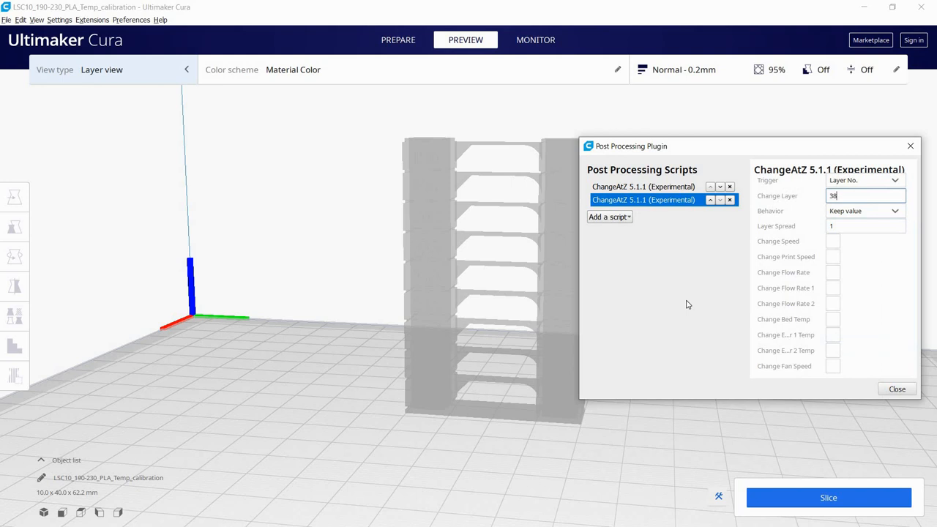
{"action": "left_click", "coordinate": [829, 334]}
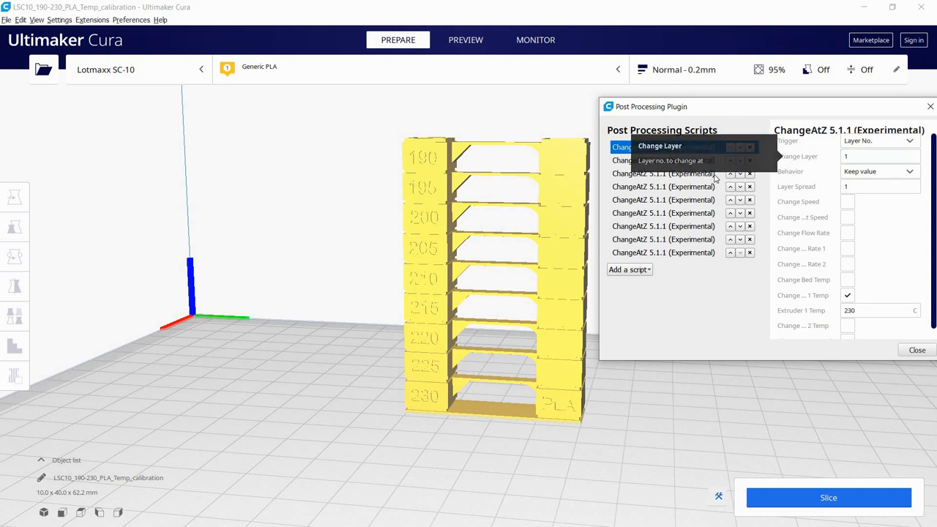
- Review each ChangeAtZ script's layer and temperature, then remove all of them
{"action": "left_click", "coordinate": [662, 159]}
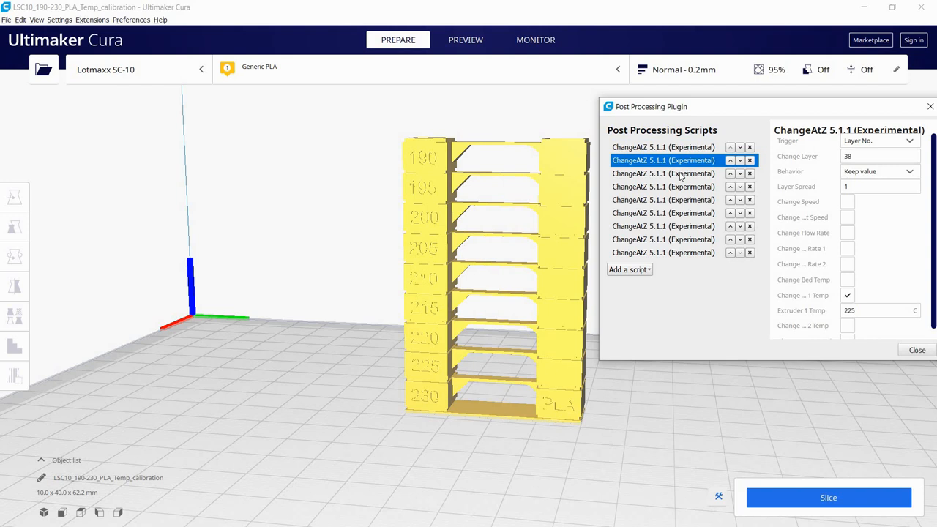
{"action": "left_click", "coordinate": [663, 186]}
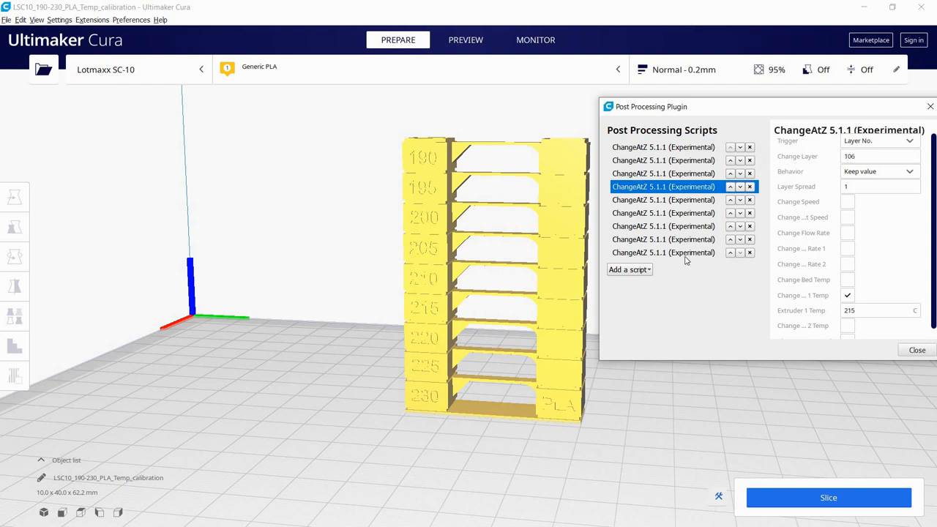
{"action": "left_click", "coordinate": [662, 252]}
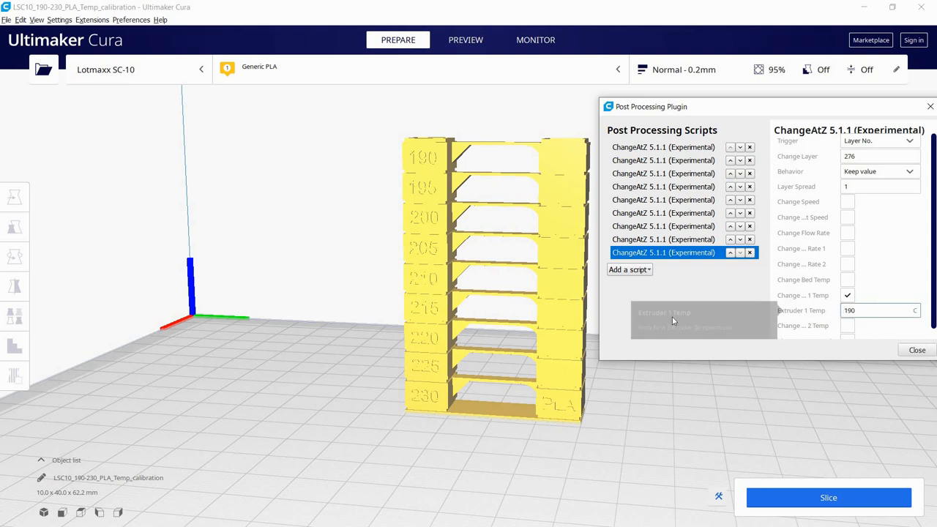
{"action": "mouse_move", "coordinate": [695, 244]}
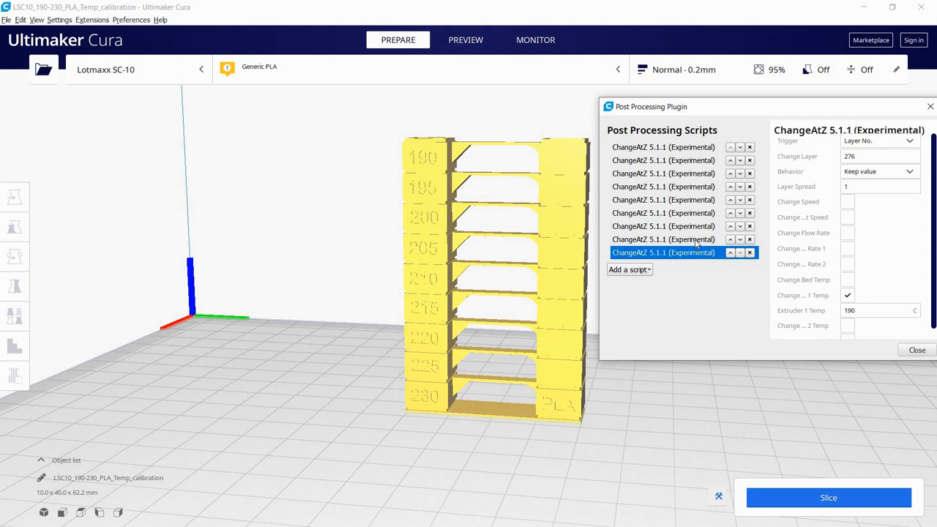
{"action": "left_click", "coordinate": [663, 147]}
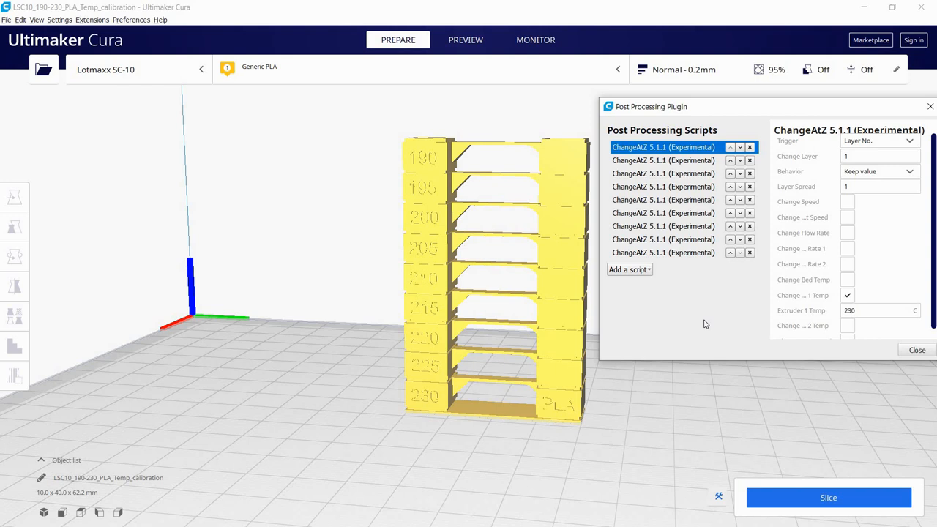
{"action": "left_click", "coordinate": [750, 147]}
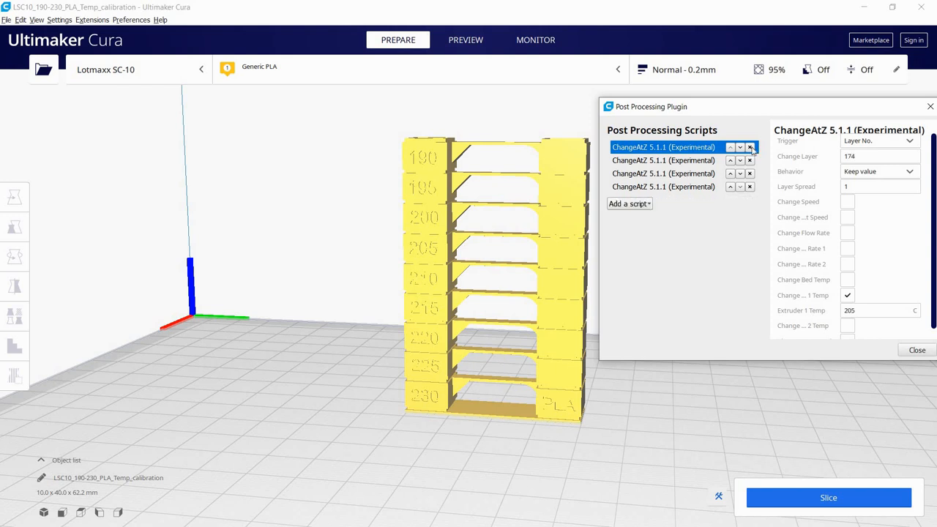
{"action": "left_click", "coordinate": [750, 147]}
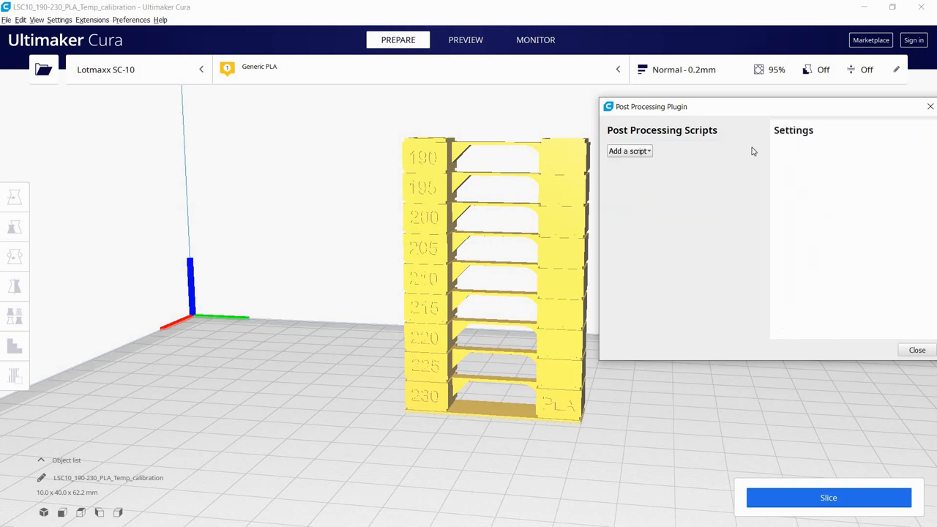